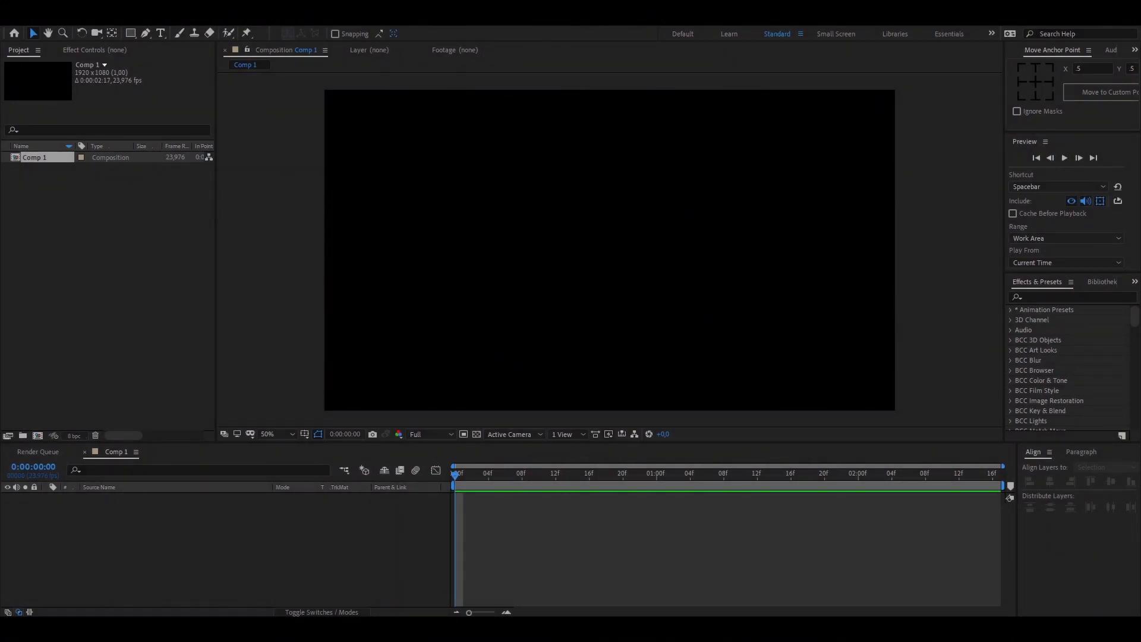
{"action": "mouse_move", "coordinate": [627, 253]}
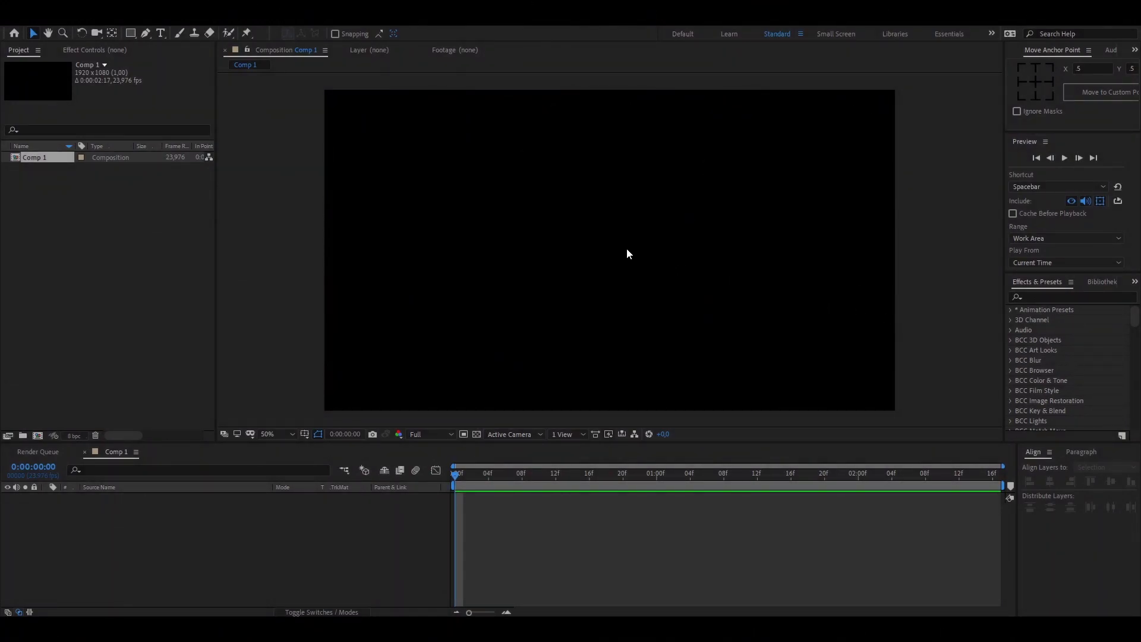
{"action": "mouse_move", "coordinate": [551, 238]}
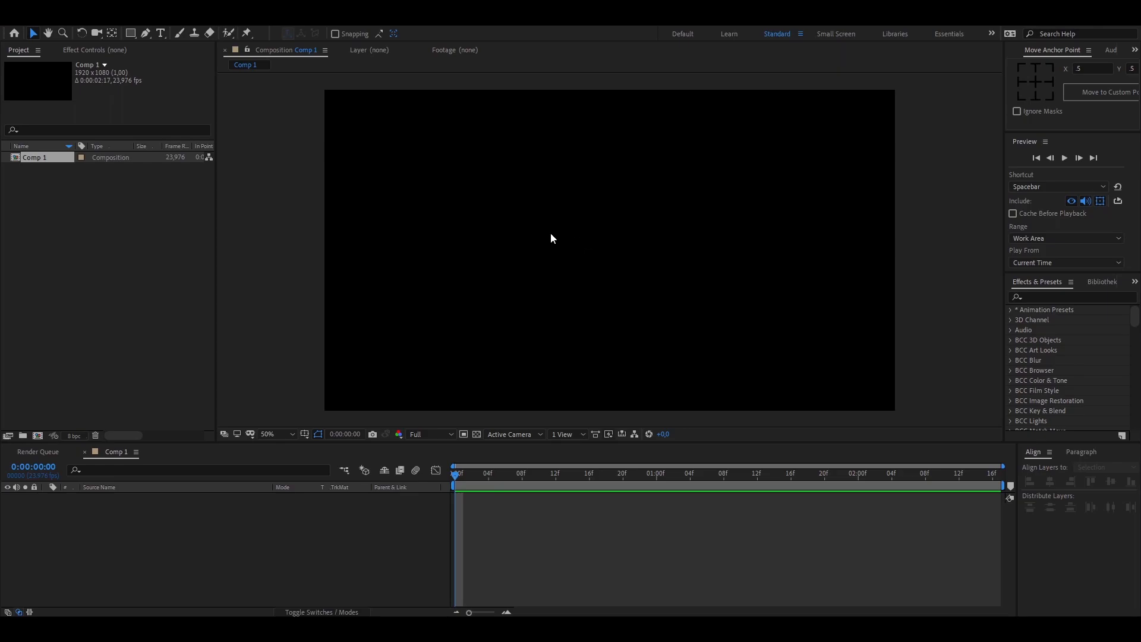
{"action": "mouse_move", "coordinate": [109, 206]}
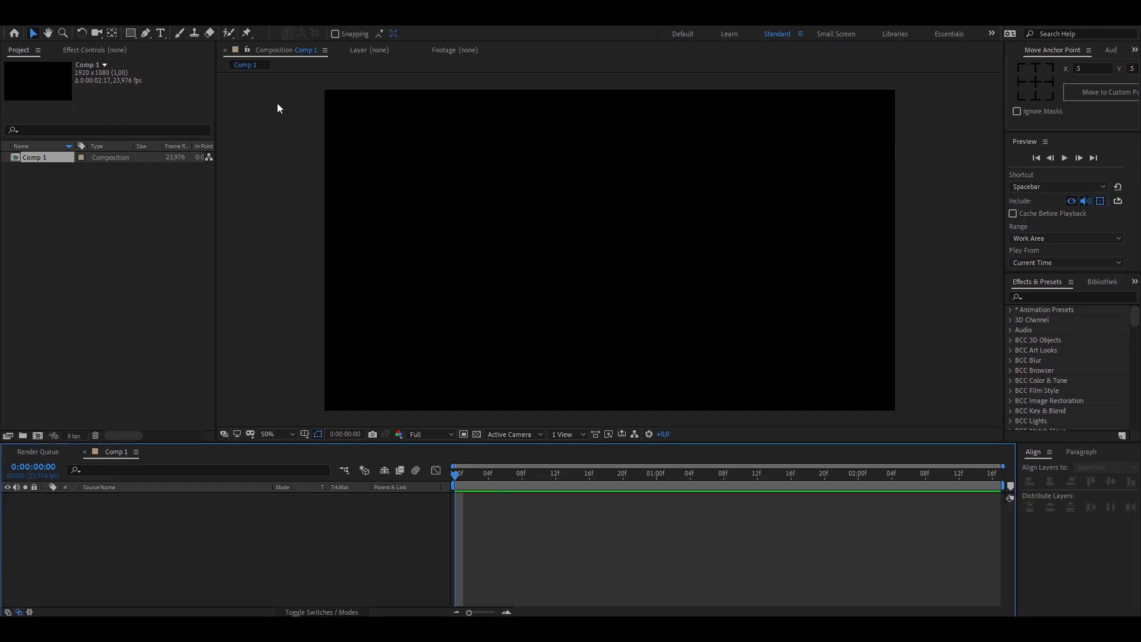
{"action": "mouse_move", "coordinate": [70, 150]}
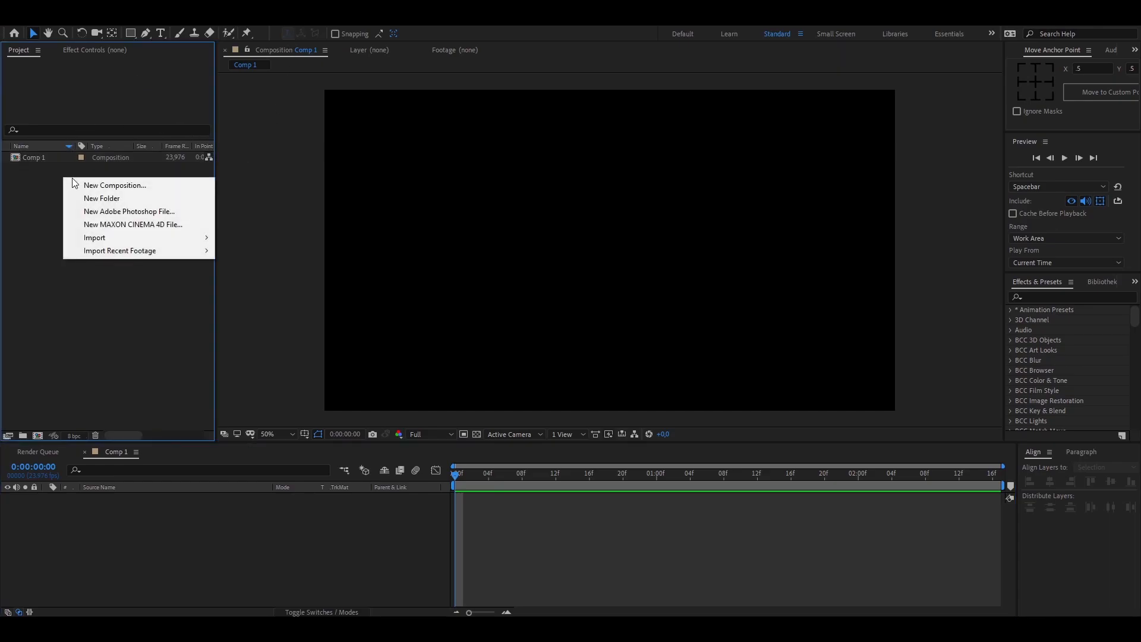
Step: Create a new 1920×1080 composition, Comp 2, from the Project panel with default settings
{"action": "left_click", "coordinate": [114, 185]}
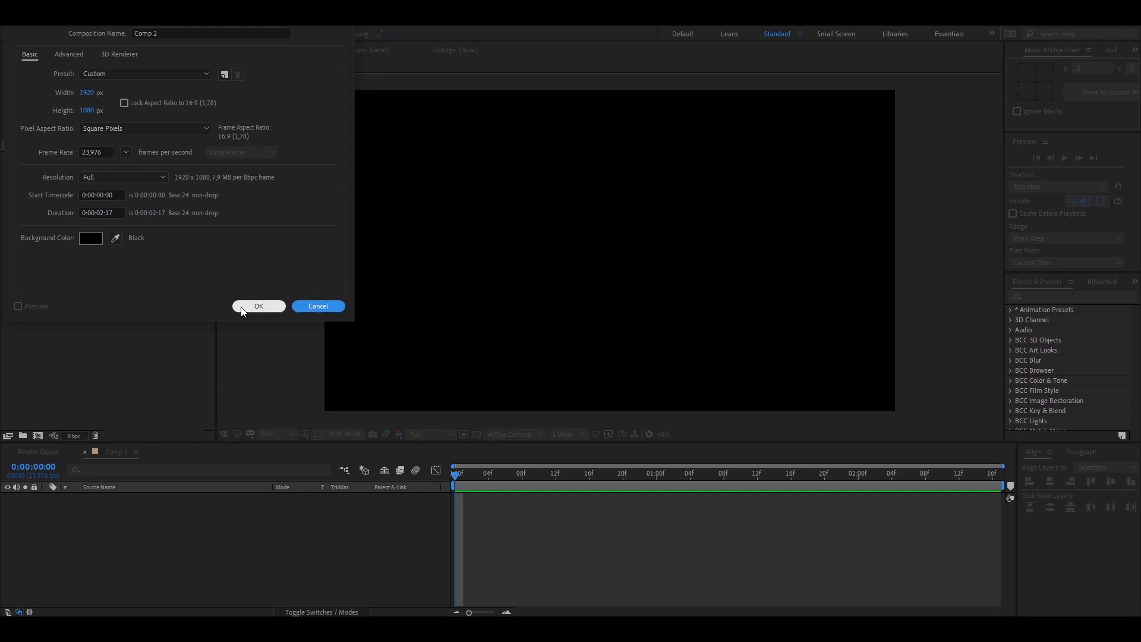
{"action": "left_click", "coordinate": [258, 305]}
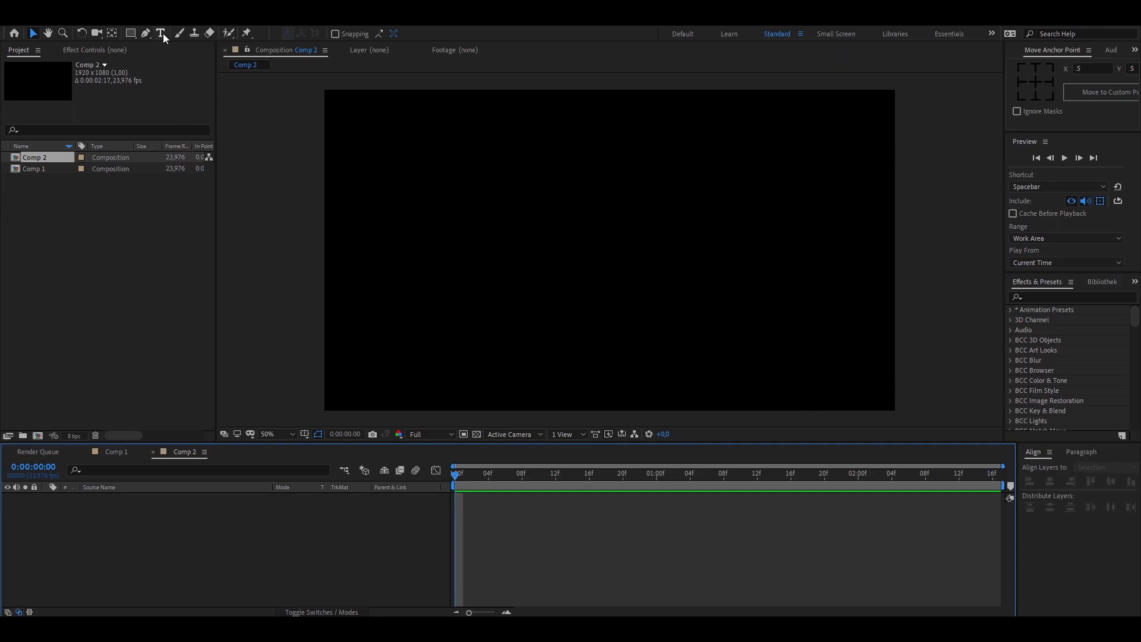
{"action": "mouse_move", "coordinate": [161, 33]}
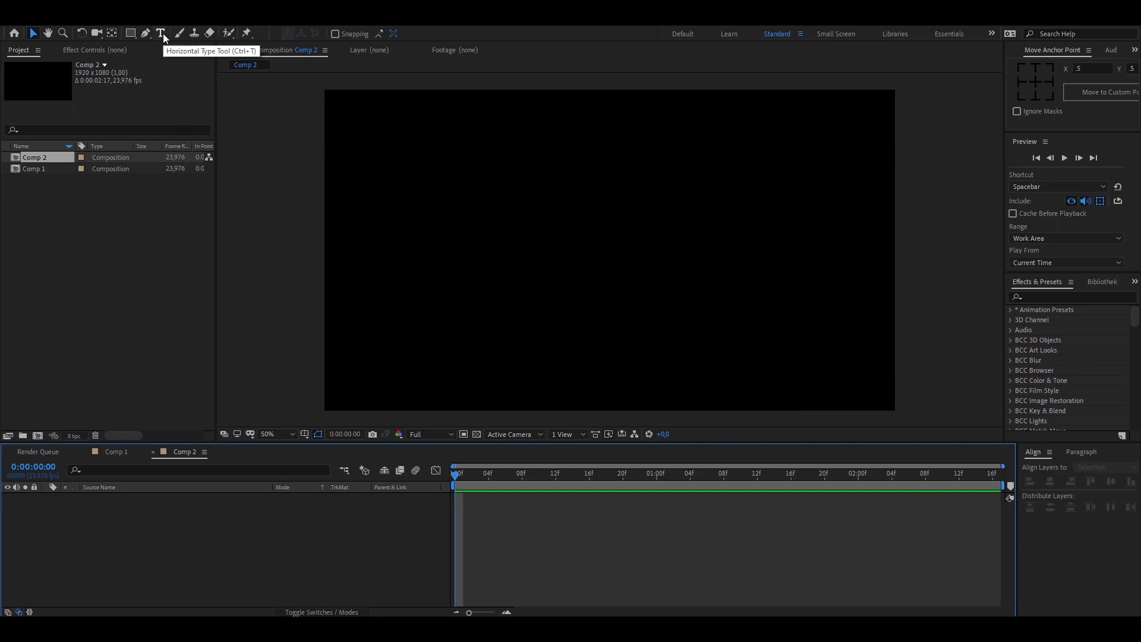
Step: Add a white text layer reading 'TUTORIAL' in Comp 2 with the Horizontal Type Tool
{"action": "left_click", "coordinate": [161, 34]}
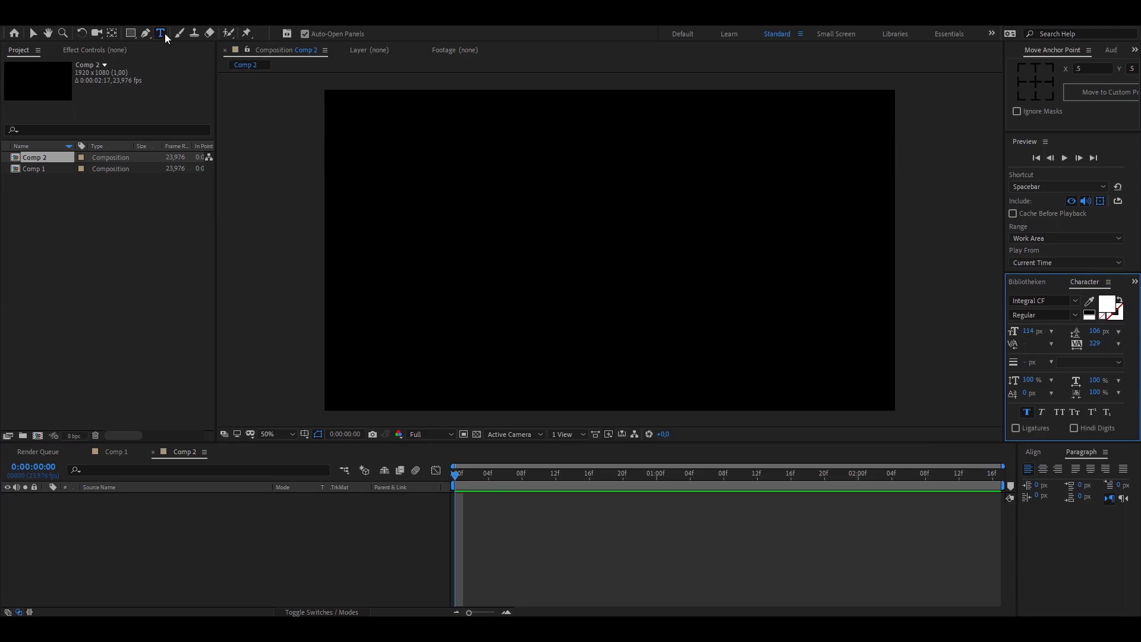
{"action": "mouse_move", "coordinate": [562, 257]}
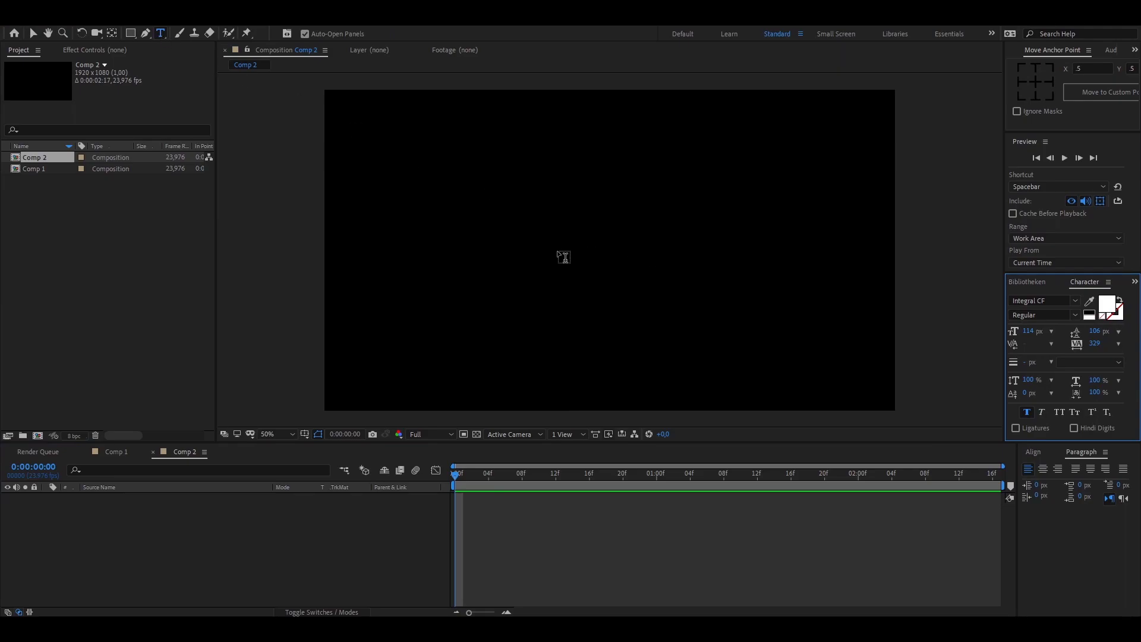
{"action": "left_click", "coordinate": [559, 247]}
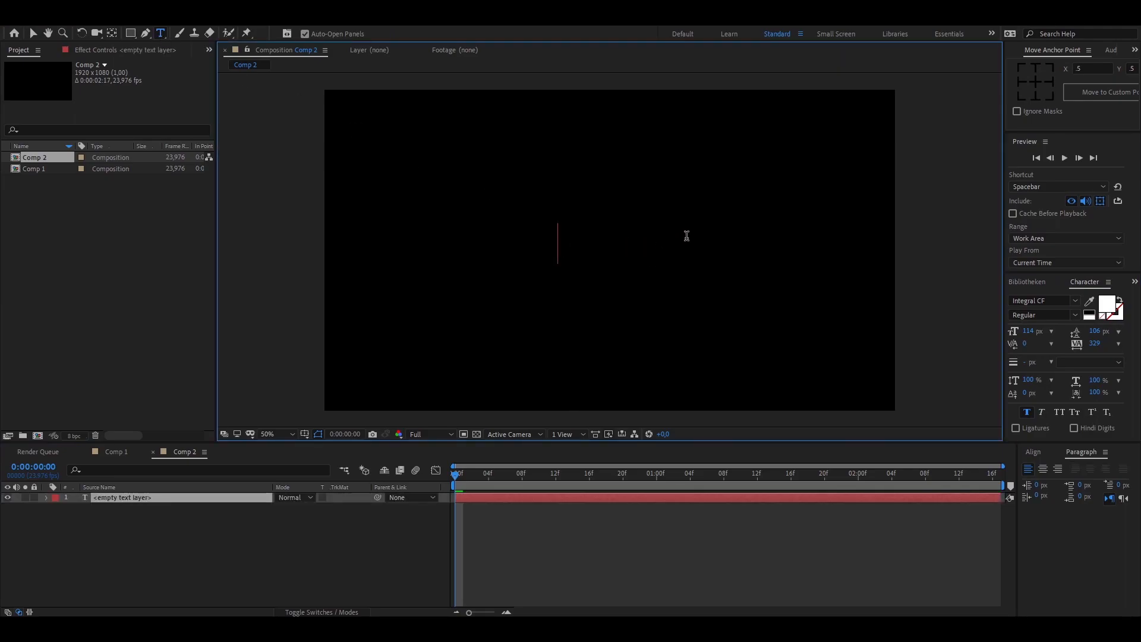
{"action": "type", "text": "TU"}
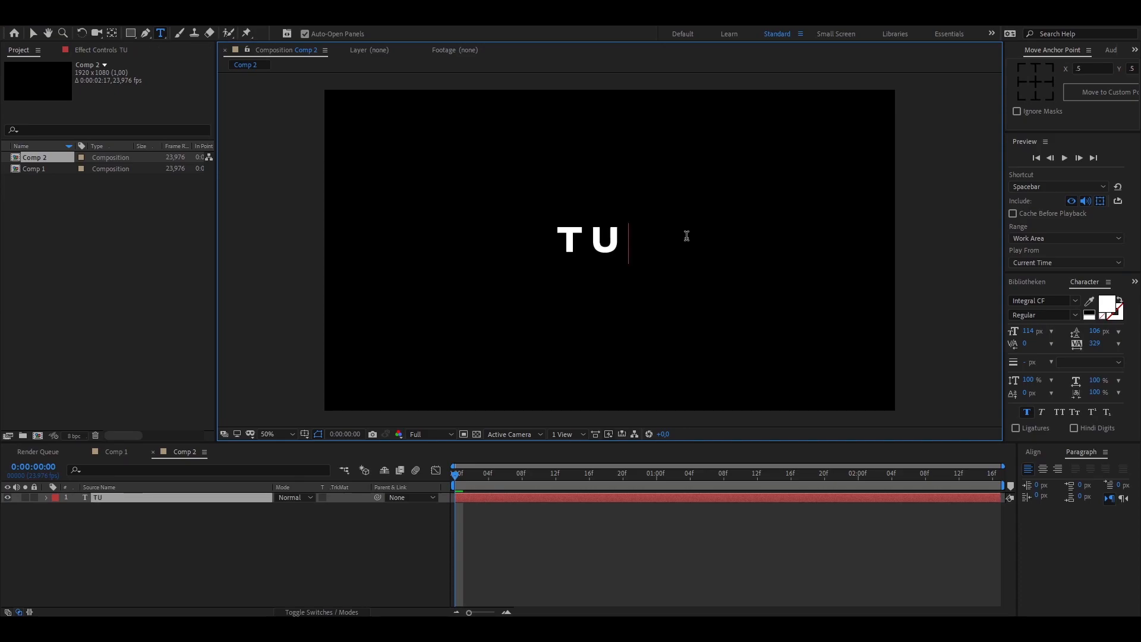
{"action": "type", "text": "TORIAL"}
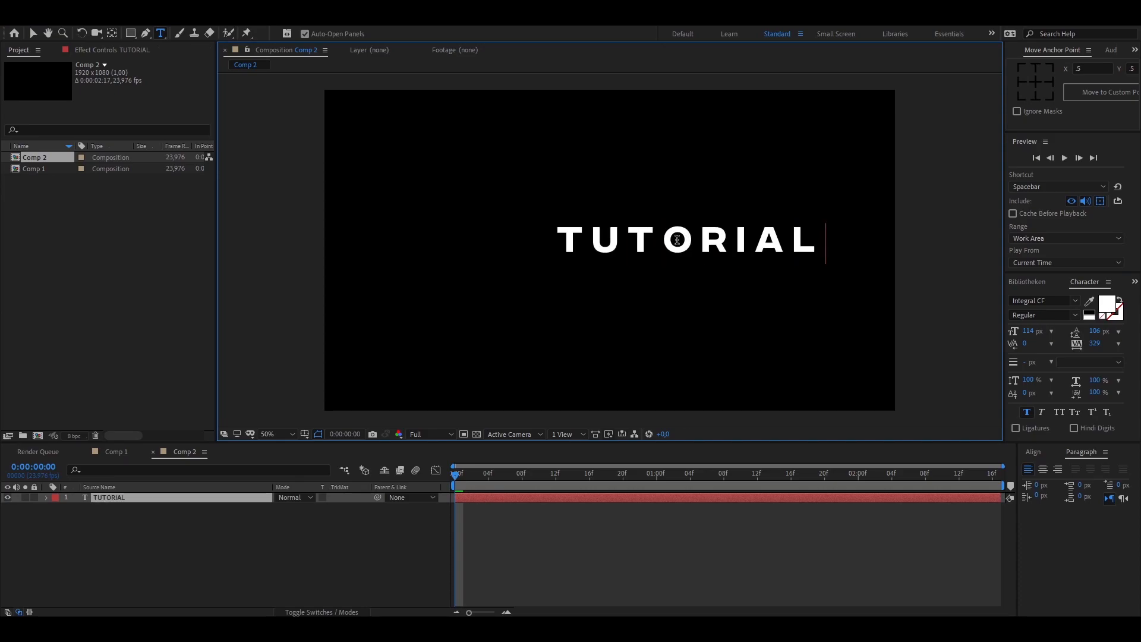
{"action": "left_click", "coordinate": [109, 497]}
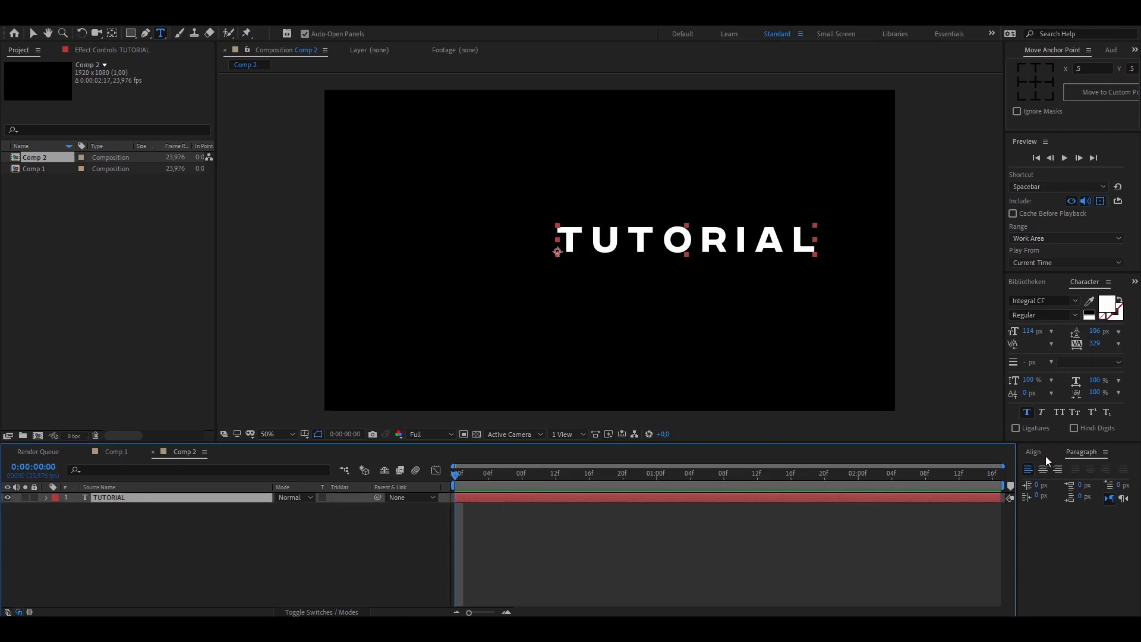
Step: Centre the TUTORIAL layer in the composition via the Align panel and reselect it
{"action": "left_click", "coordinate": [1033, 452]}
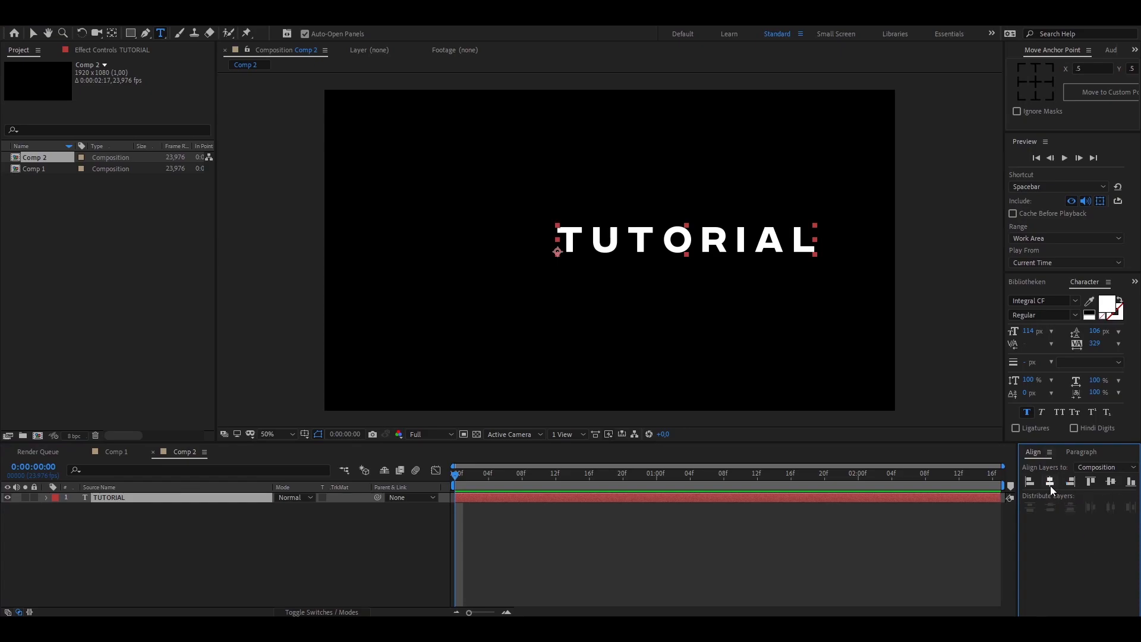
{"action": "left_click", "coordinate": [1111, 481]}
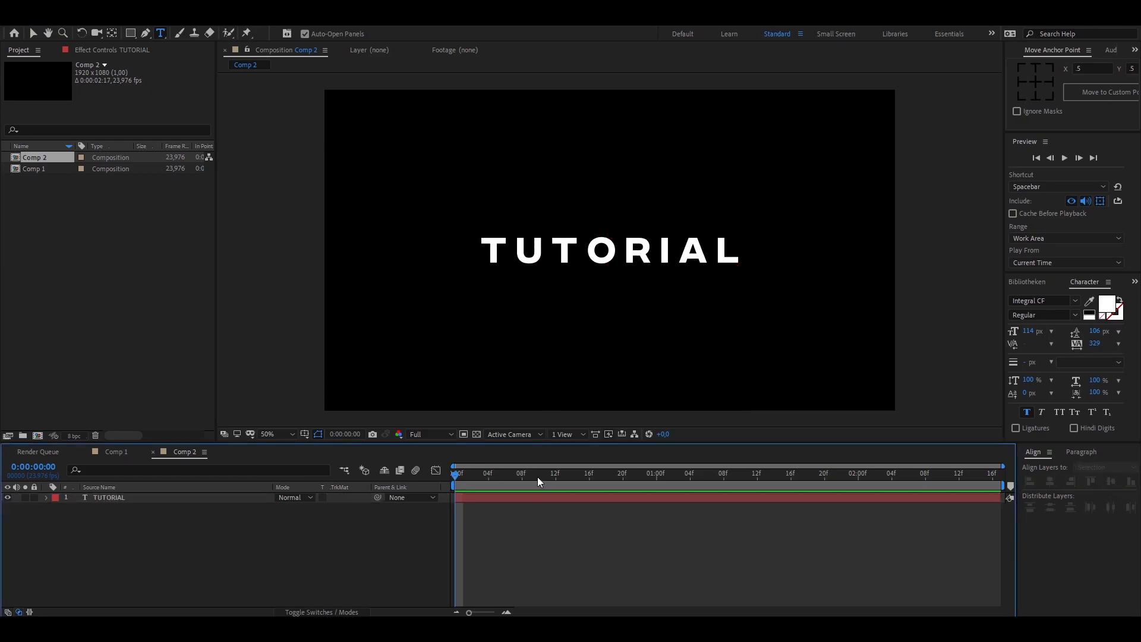
{"action": "left_click", "coordinate": [108, 497]}
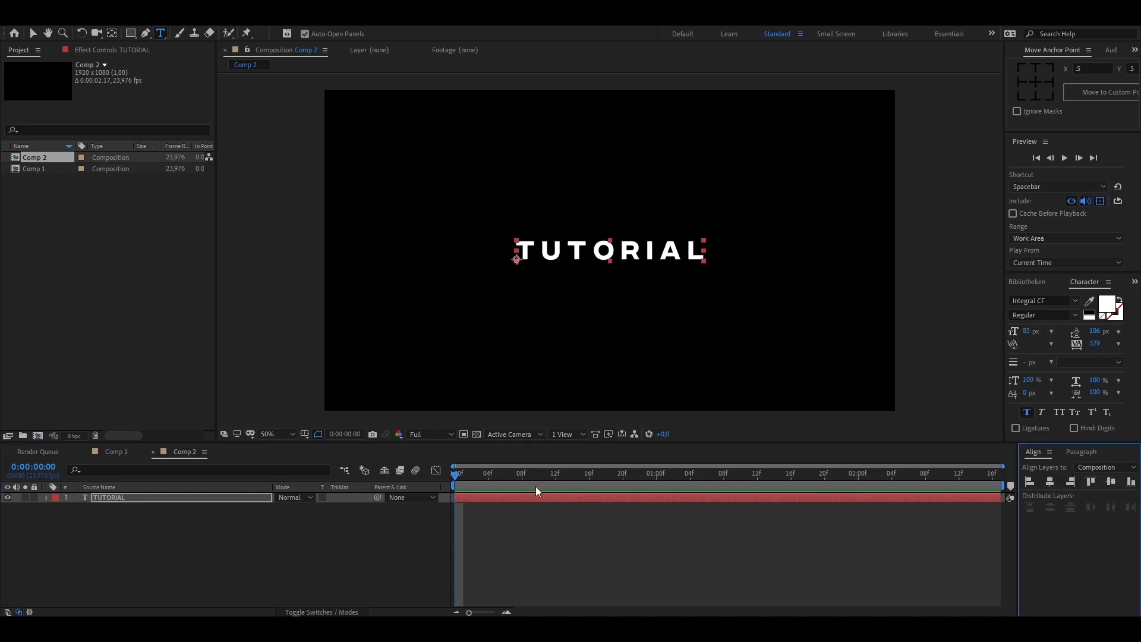
{"action": "mouse_move", "coordinate": [335, 357]}
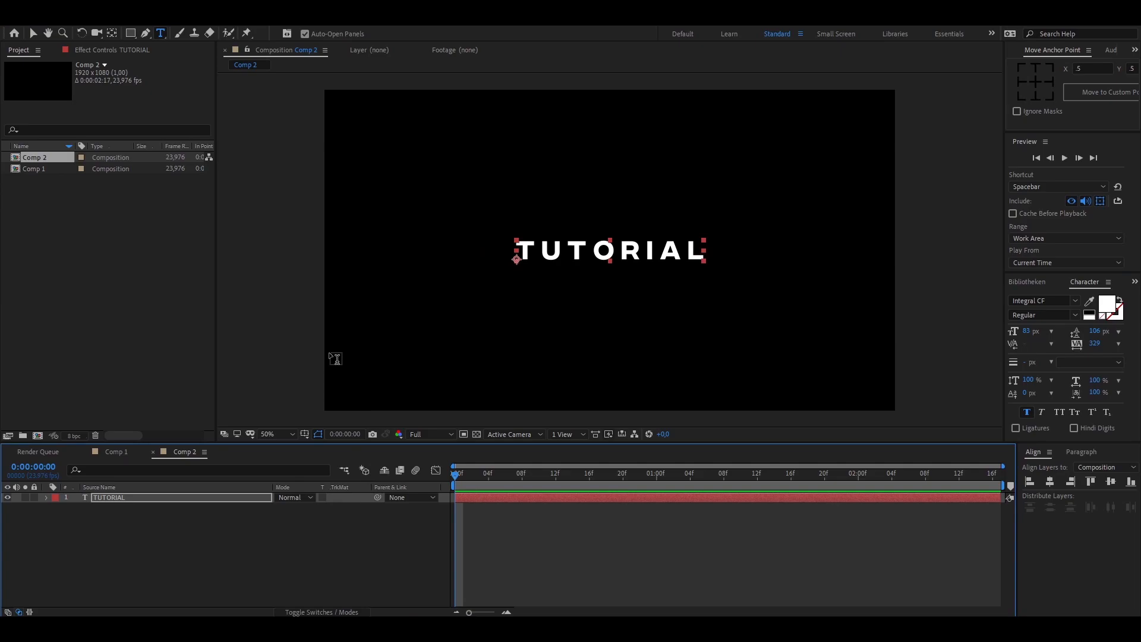
{"action": "mouse_move", "coordinate": [307, 350]}
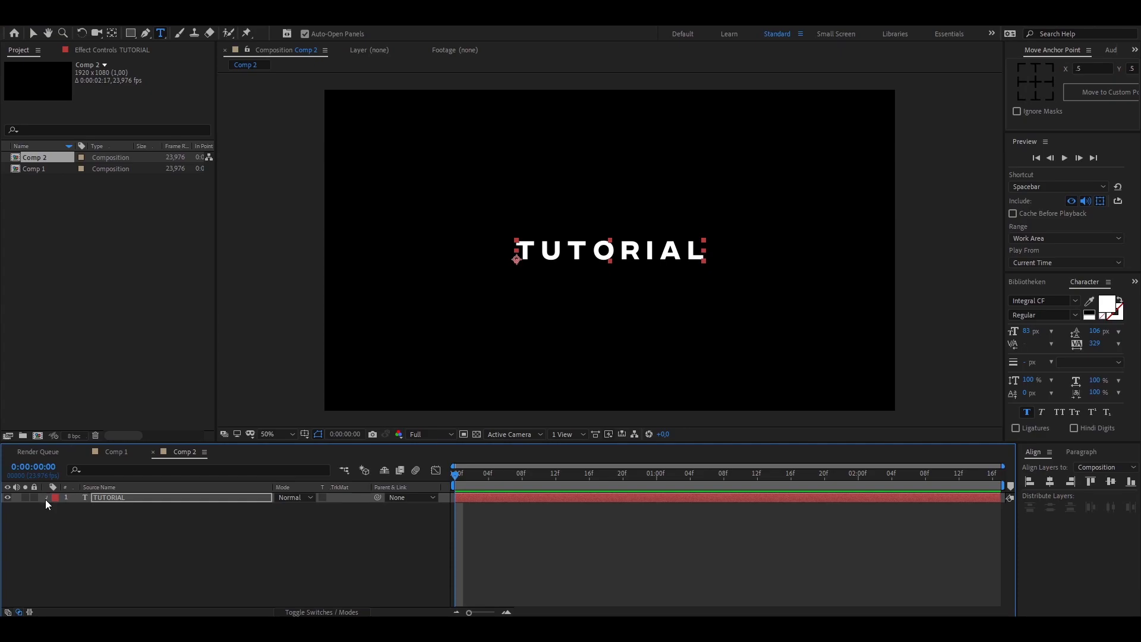
Step: Add an Opacity text animator (Animator 1 with Range Selector) to the TUTORIAL layer
{"action": "left_click", "coordinate": [47, 497]}
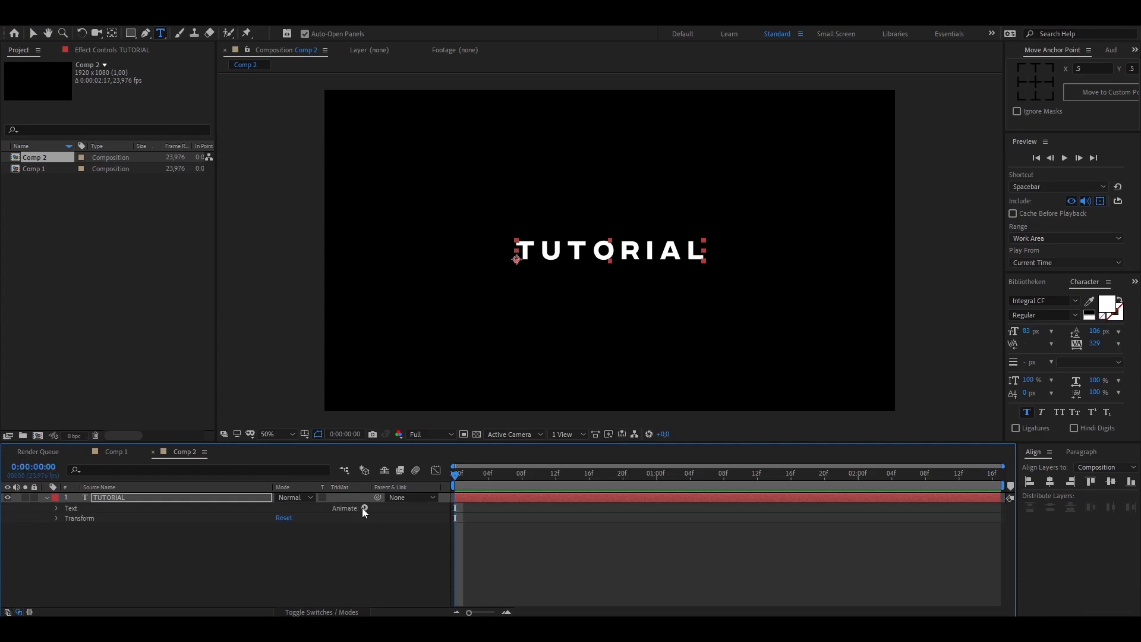
{"action": "left_click", "coordinate": [365, 508]}
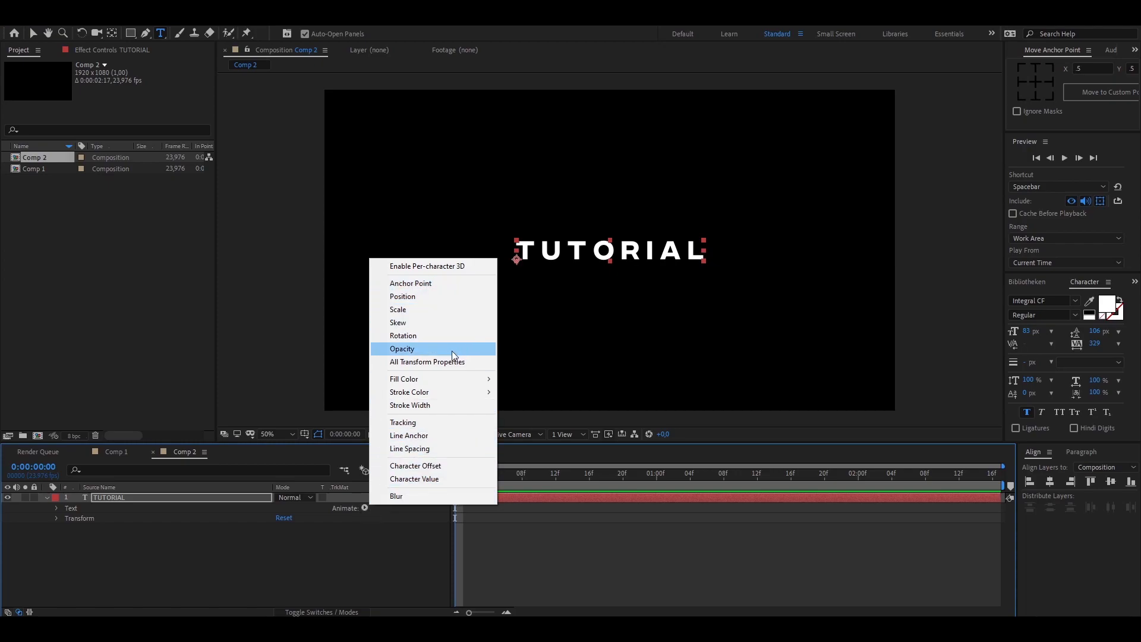
{"action": "left_click", "coordinate": [402, 348]}
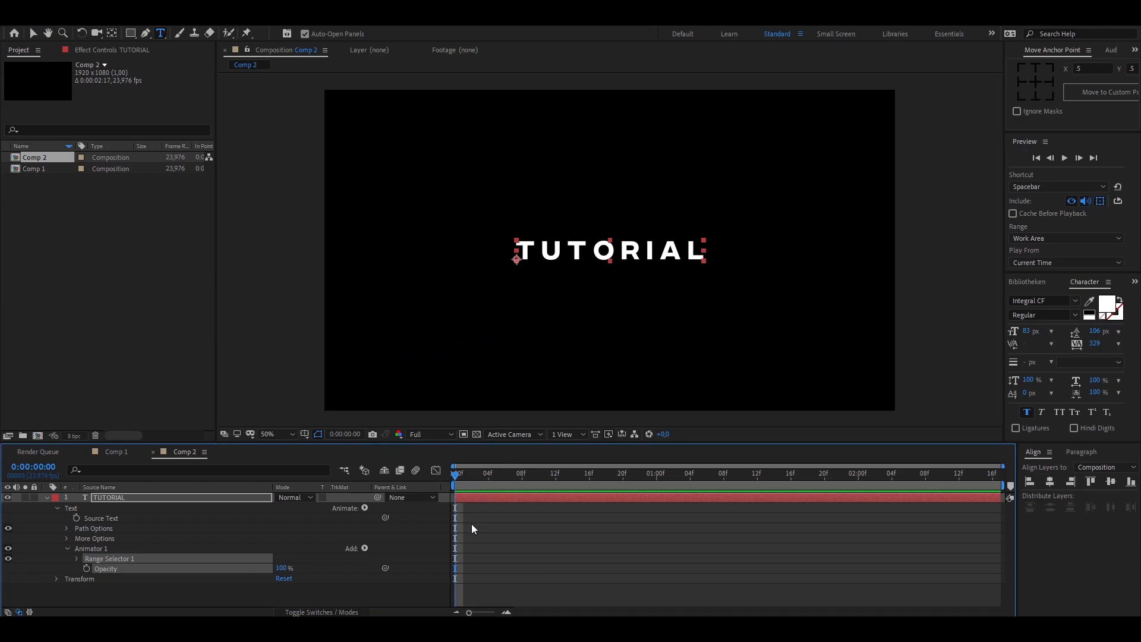
{"action": "mouse_move", "coordinate": [312, 532]}
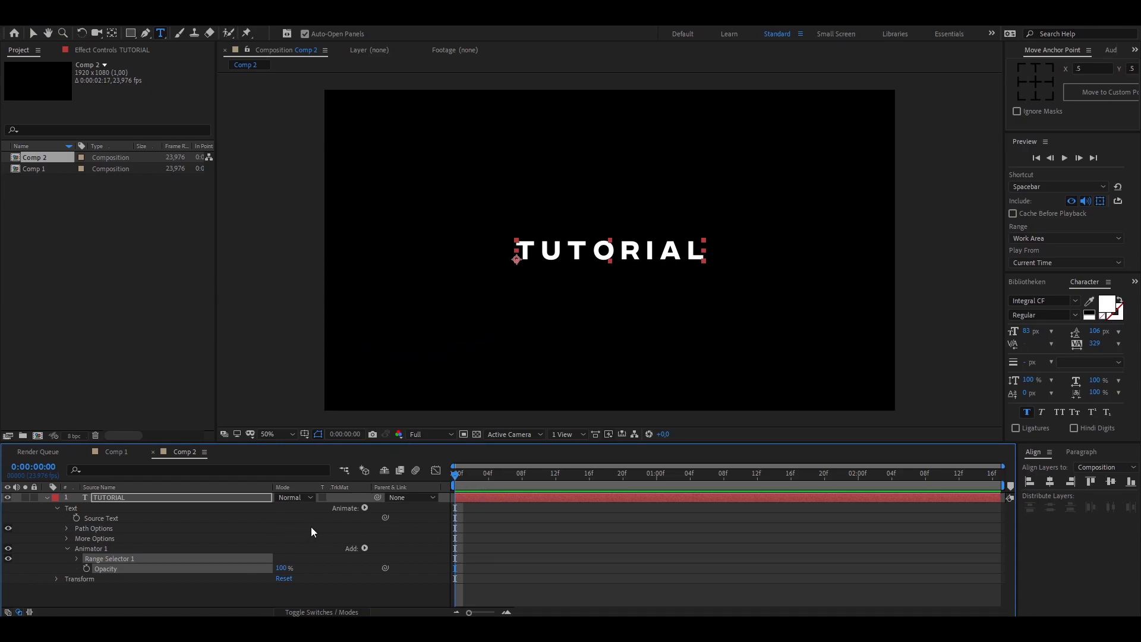
Step: Keyframe the range selector End from 0% at frame 0 to 100% at one second and preview
{"action": "left_click", "coordinate": [76, 559]}
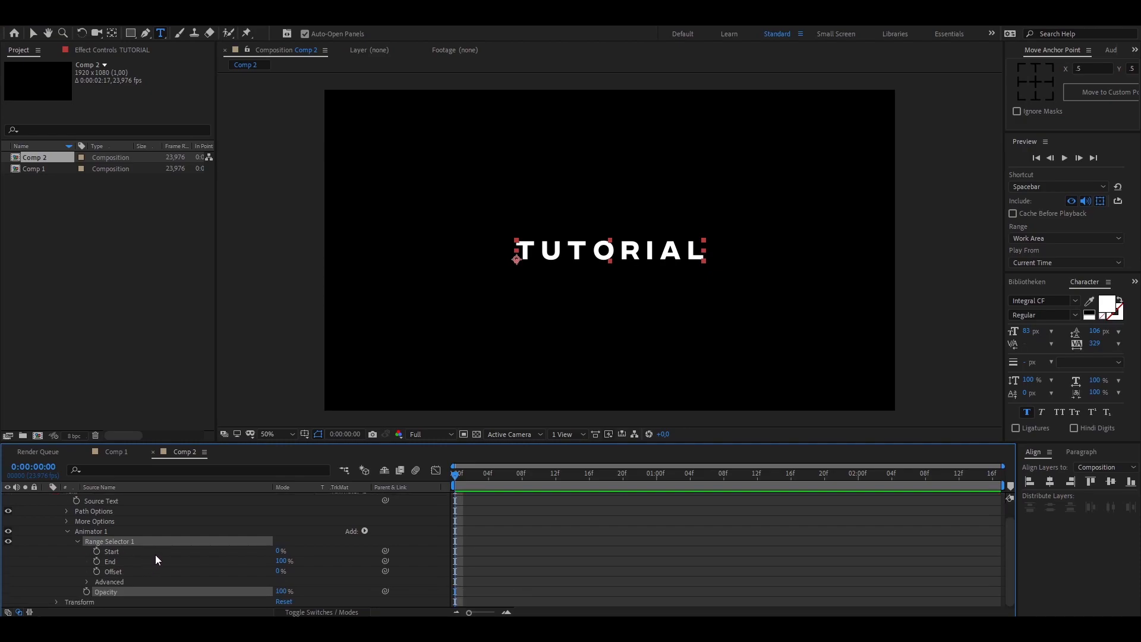
{"action": "mouse_move", "coordinate": [164, 566]}
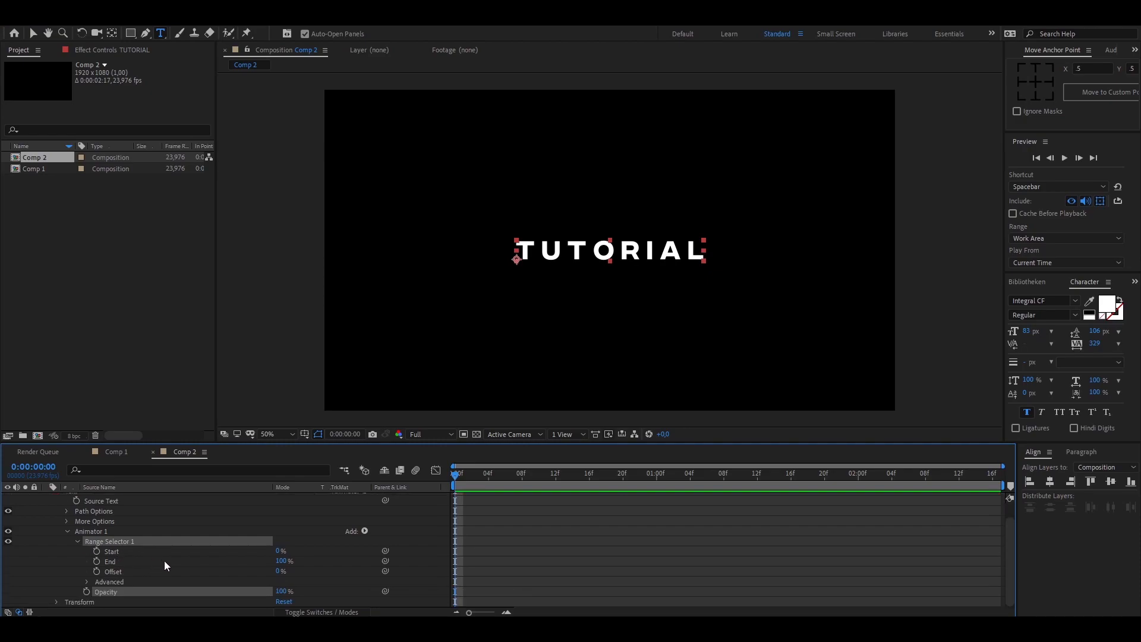
{"action": "mouse_move", "coordinate": [274, 568]}
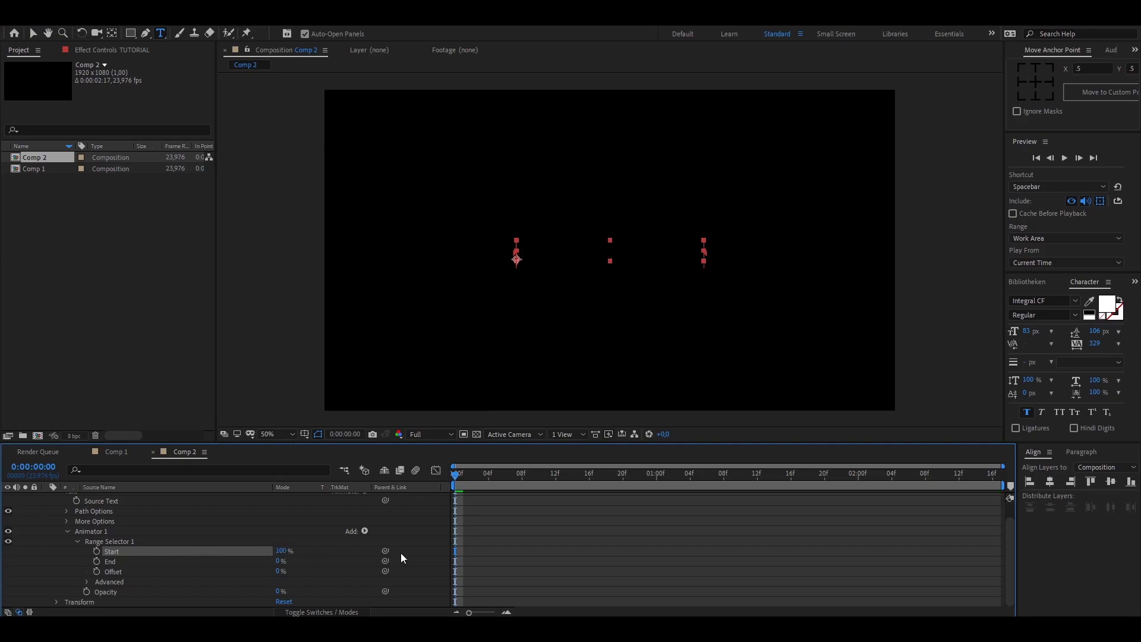
{"action": "left_click", "coordinate": [121, 561]}
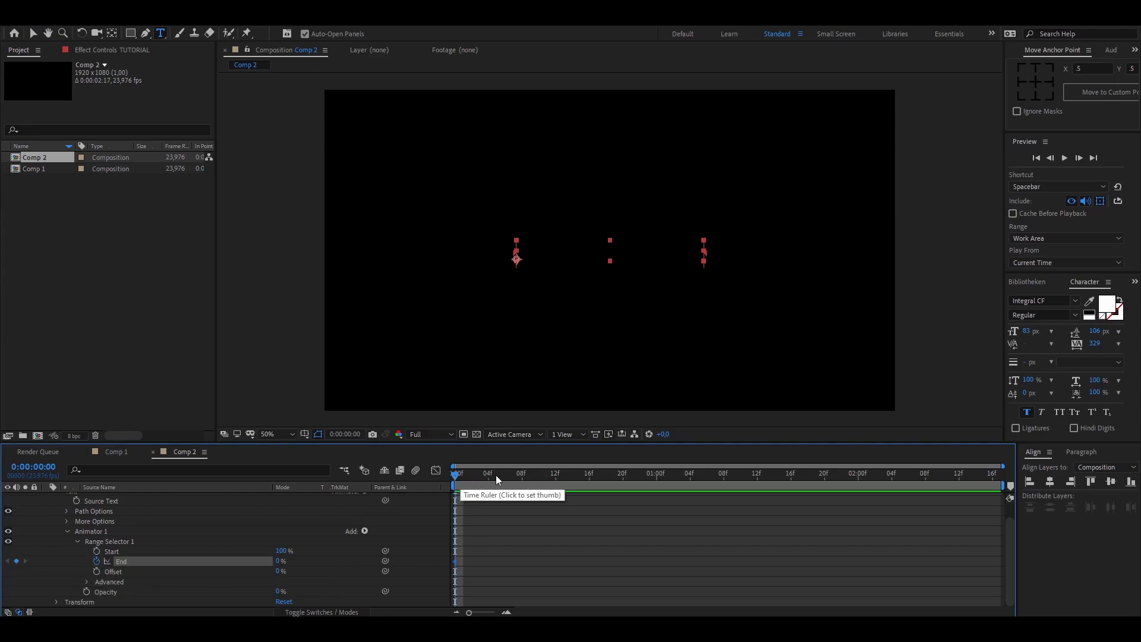
{"action": "left_click", "coordinate": [639, 474]}
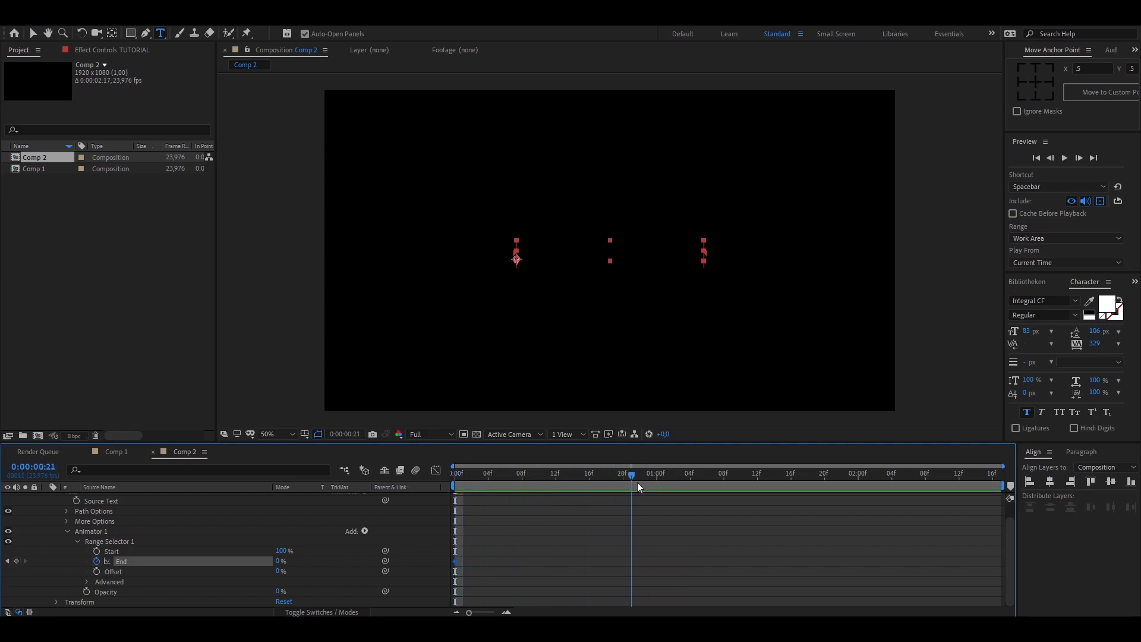
{"action": "left_click", "coordinate": [655, 474]}
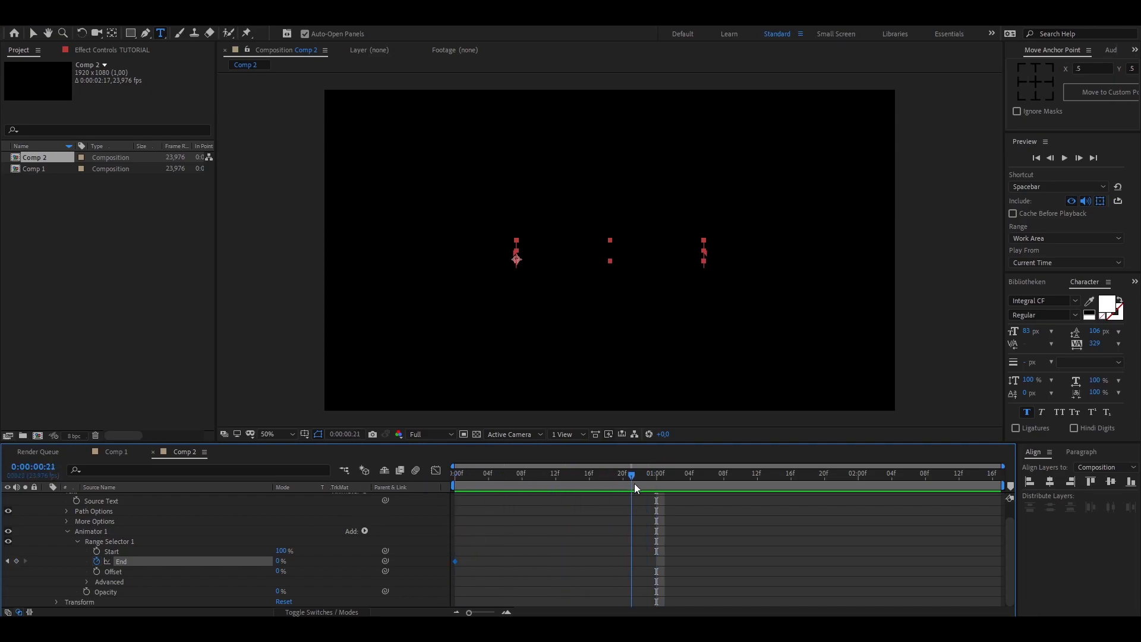
{"action": "left_click", "coordinate": [656, 475]}
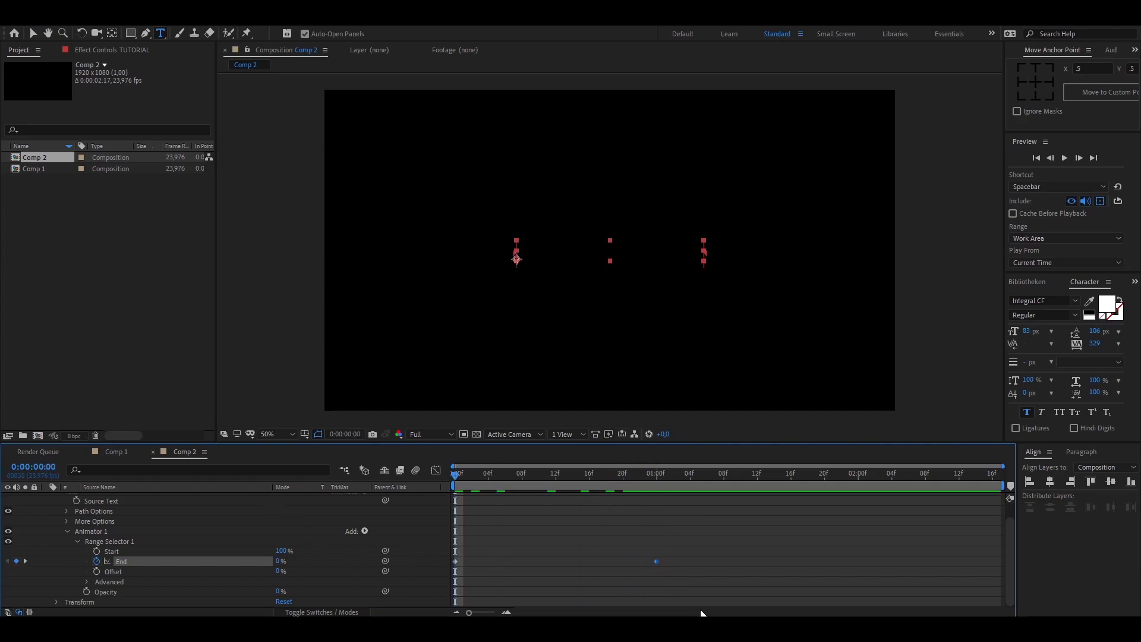
{"action": "mouse_move", "coordinate": [786, 571]}
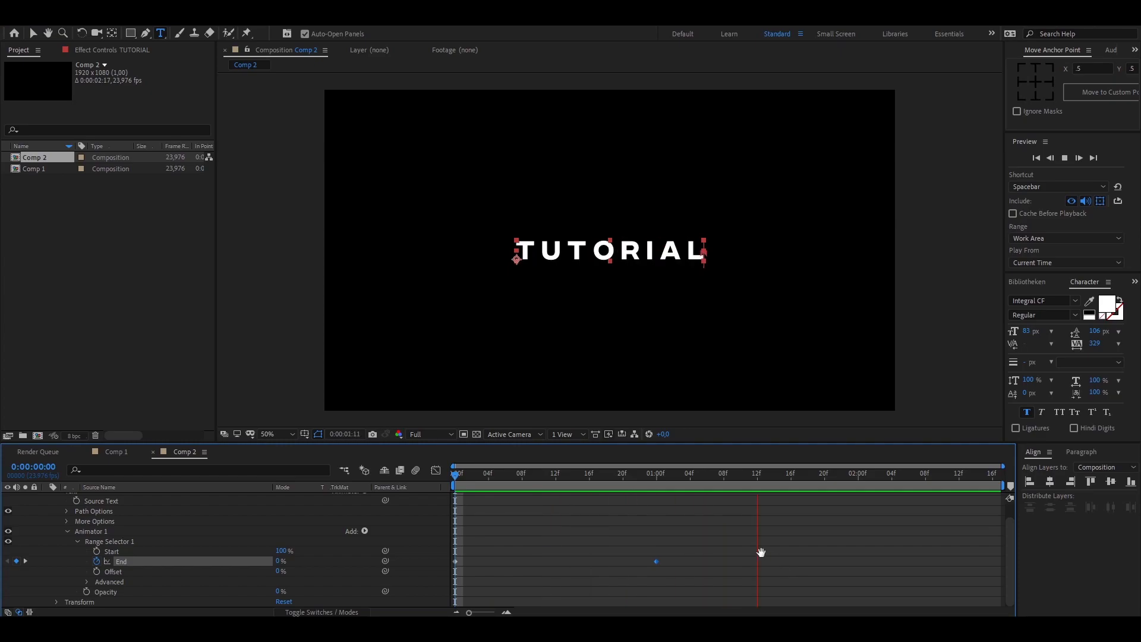
{"action": "left_click", "coordinate": [480, 473]}
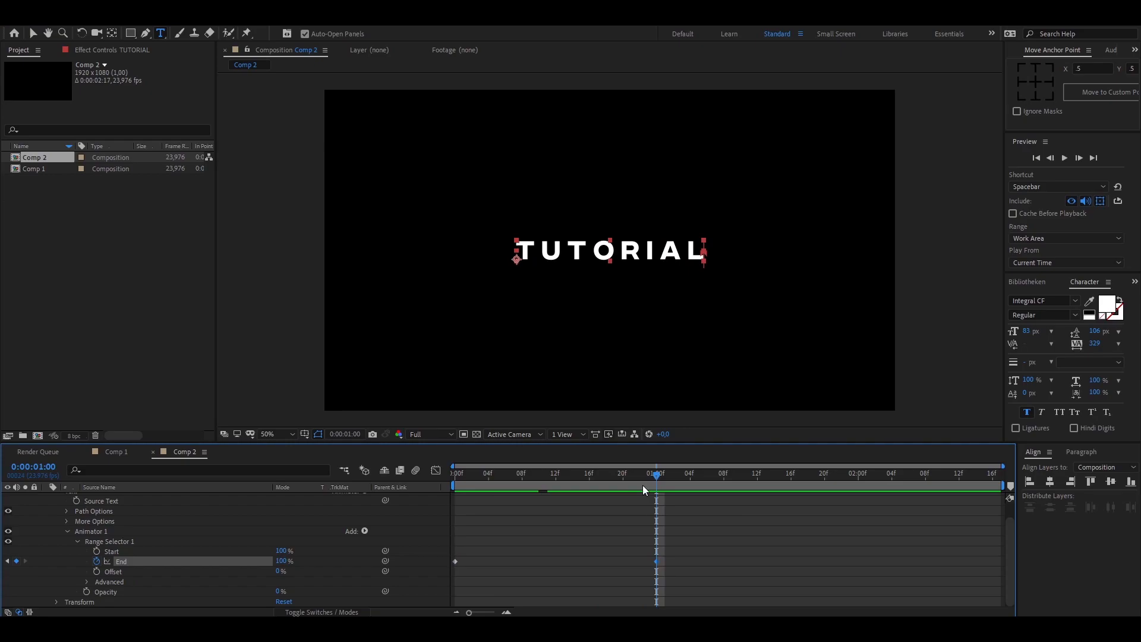
{"action": "mouse_move", "coordinate": [72, 602]}
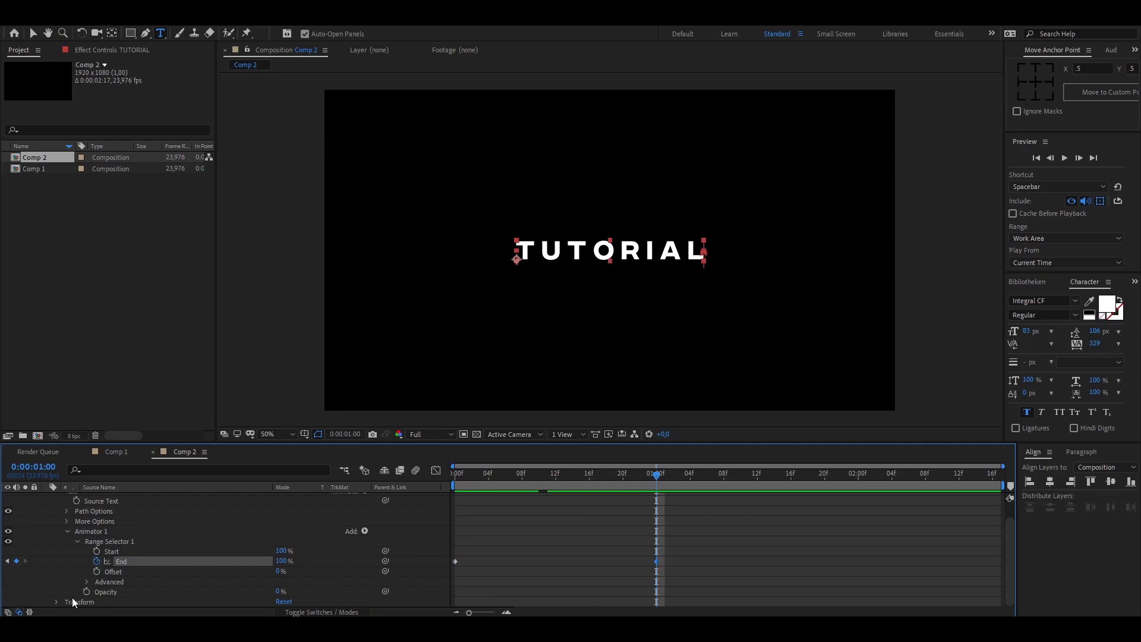
{"action": "mouse_move", "coordinate": [87, 586]}
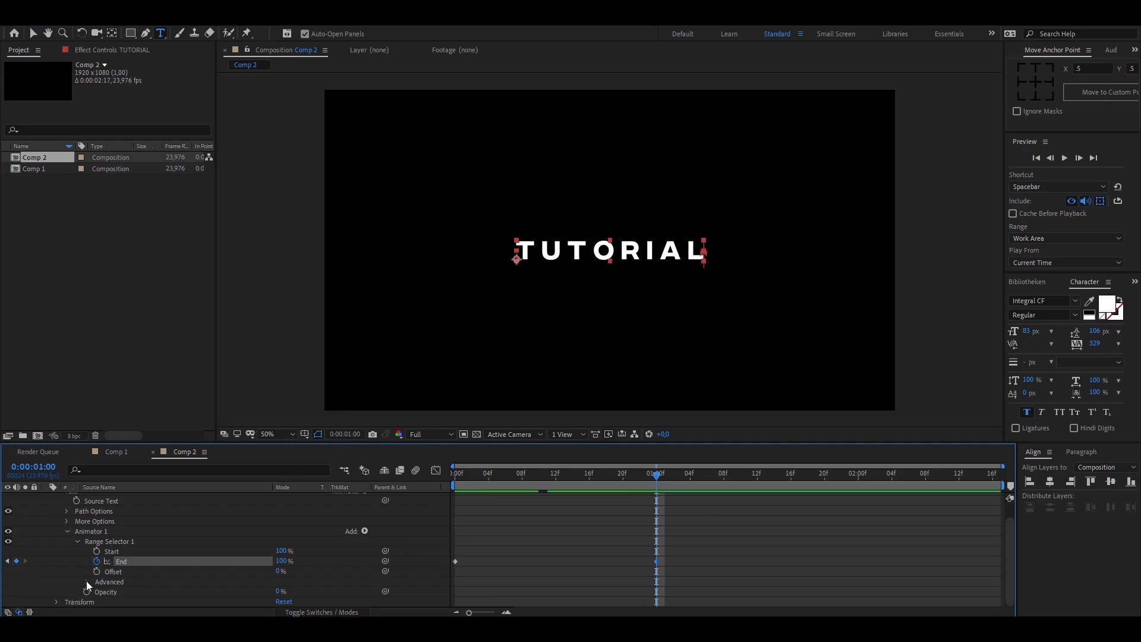
Step: Turn Randomize Order on under Advanced and keyframe Random Seed across the first second
{"action": "left_click", "coordinate": [87, 581]}
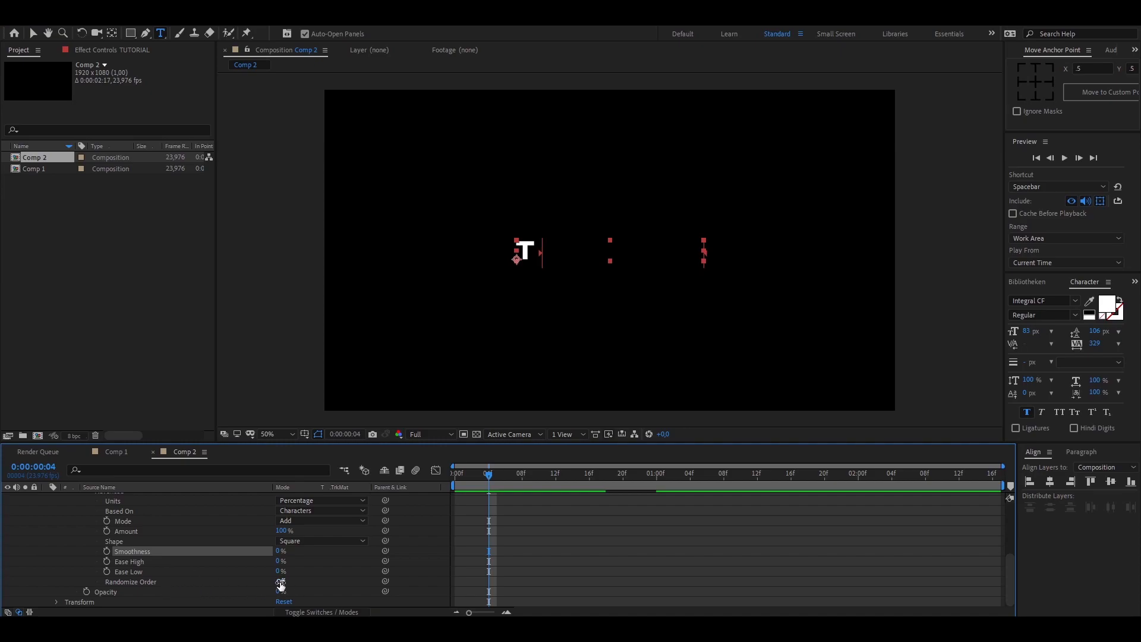
{"action": "left_click", "coordinate": [281, 585]}
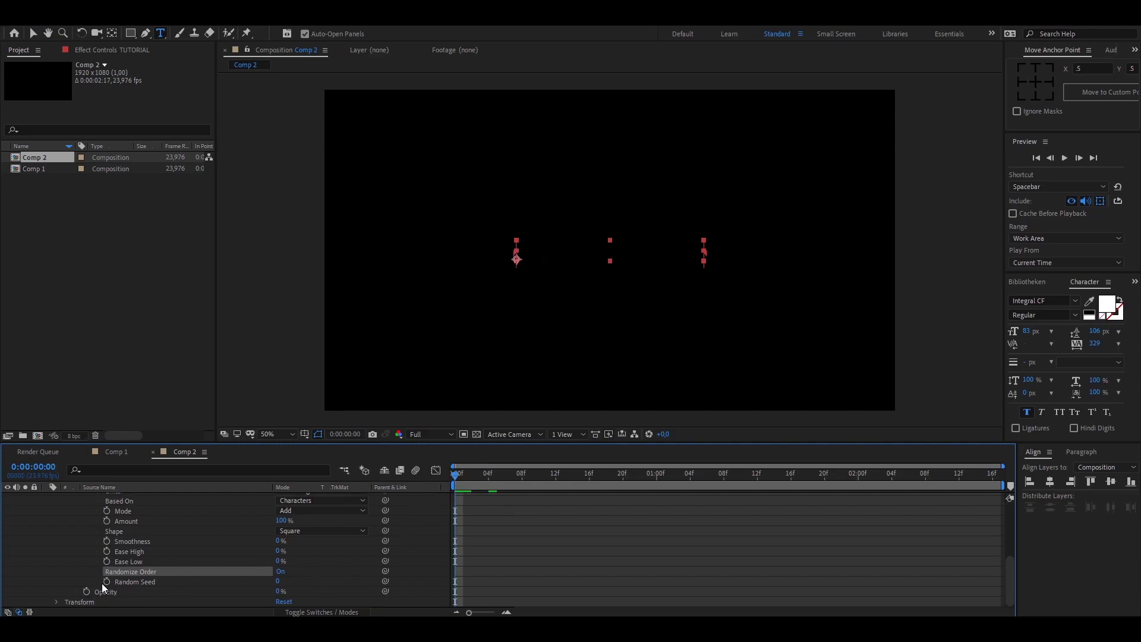
{"action": "mouse_move", "coordinate": [106, 590]}
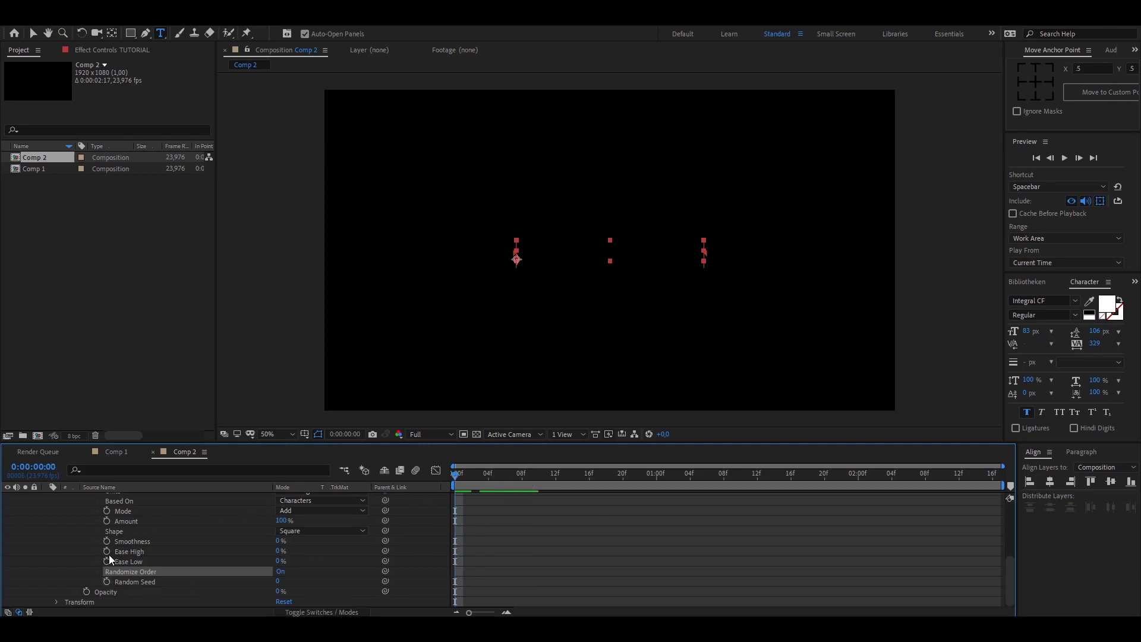
{"action": "left_click", "coordinate": [107, 582]}
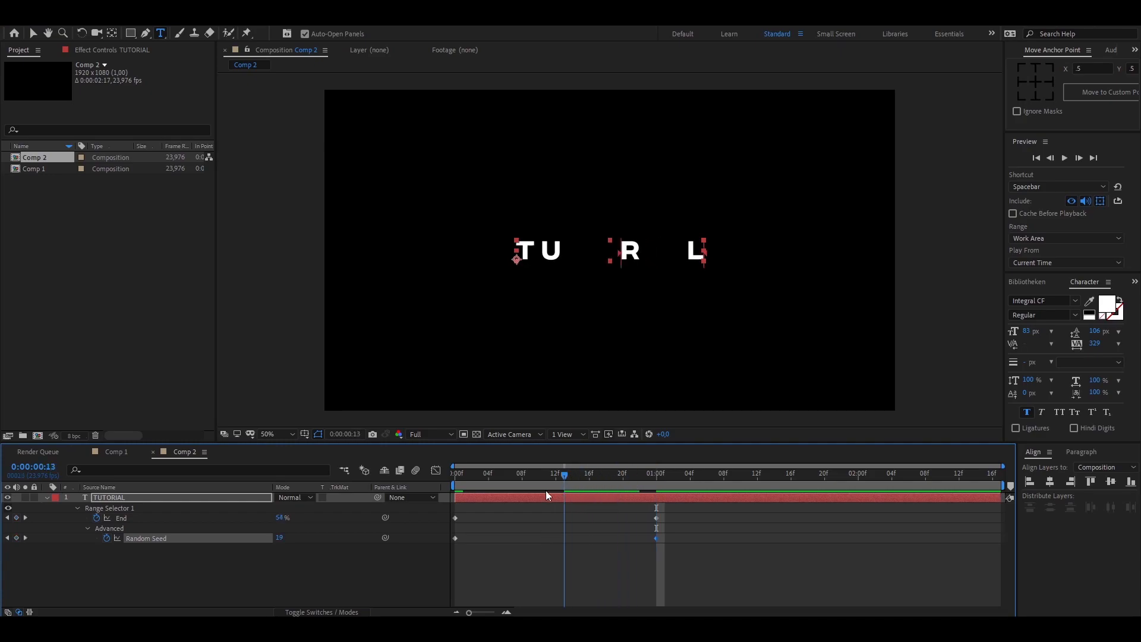
Step: Check the reveal at the one-second mark and expand all the Advanced range selector options
{"action": "left_click", "coordinate": [453, 474]}
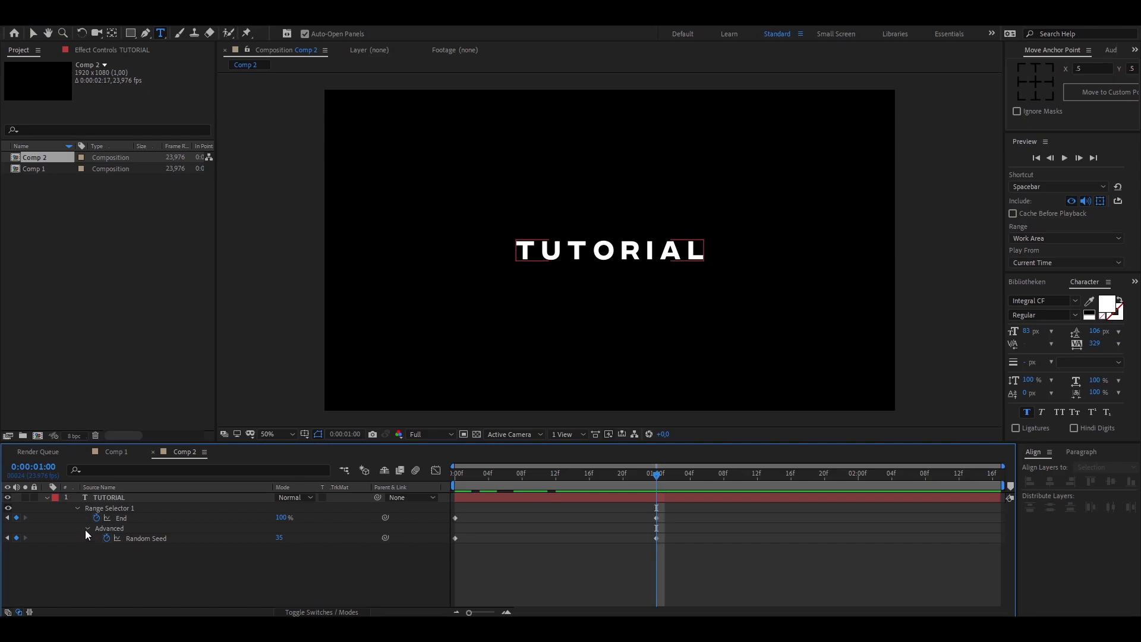
{"action": "left_click", "coordinate": [88, 528]}
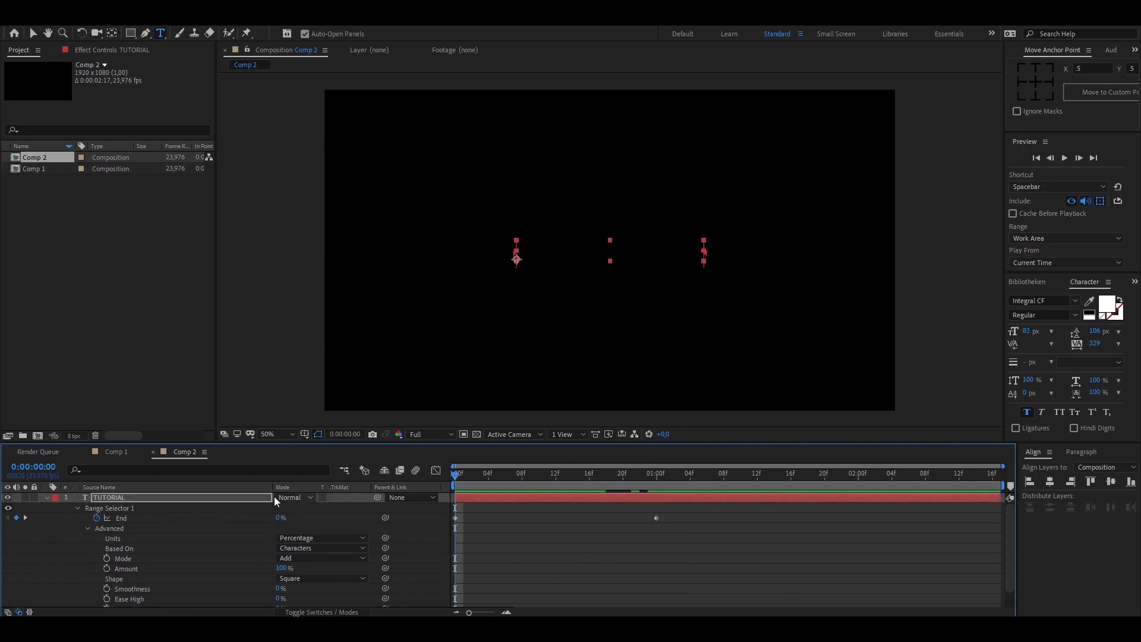
Step: Set Start to 0% and reverse End to run 100% to 0% over one second, then preview
{"action": "left_click", "coordinate": [87, 528]}
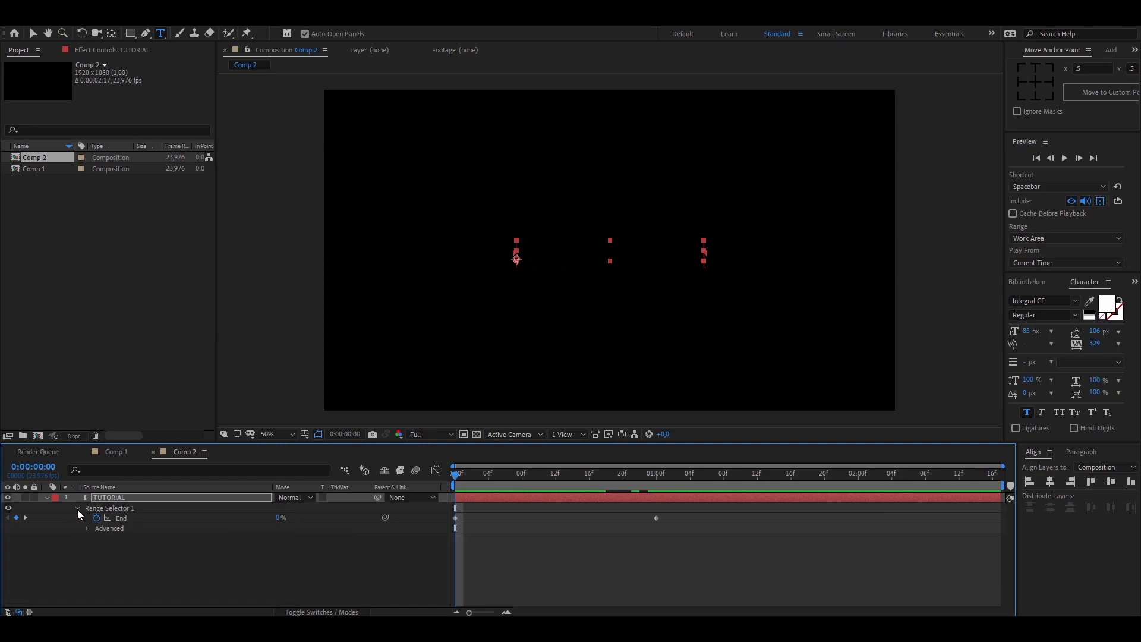
{"action": "left_click", "coordinate": [78, 508]}
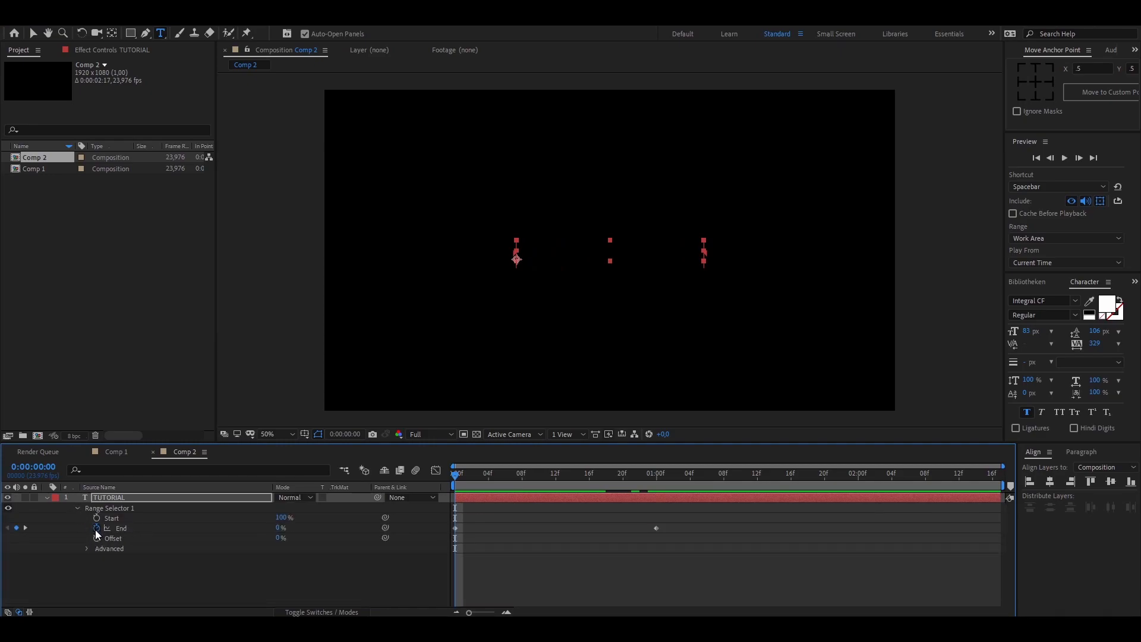
{"action": "left_click", "coordinate": [109, 527]}
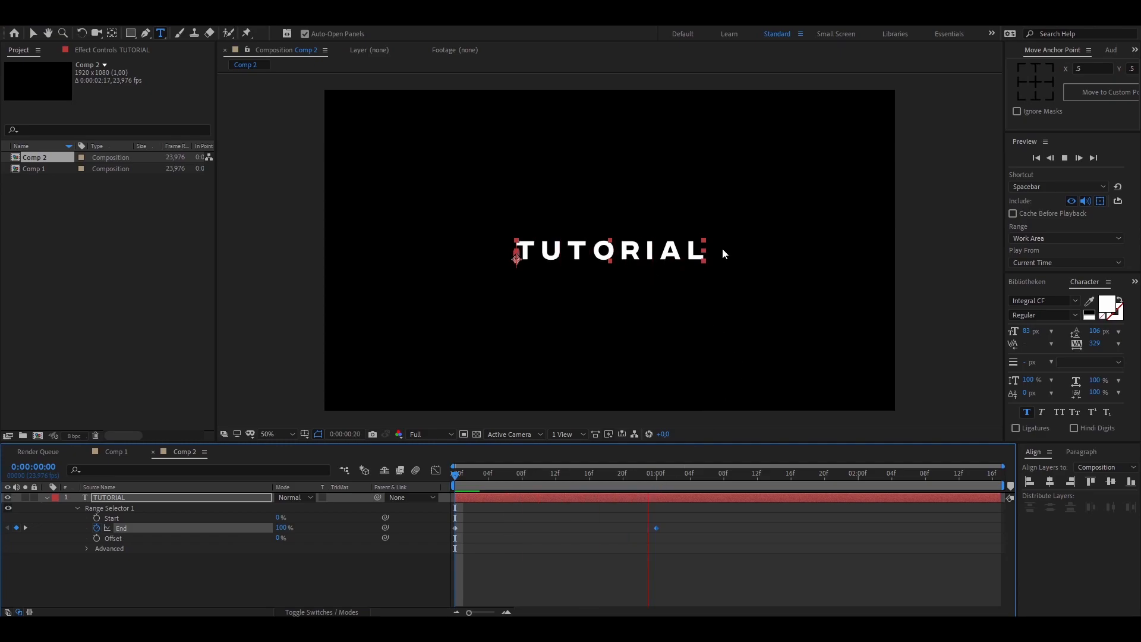
{"action": "left_click", "coordinate": [640, 473]}
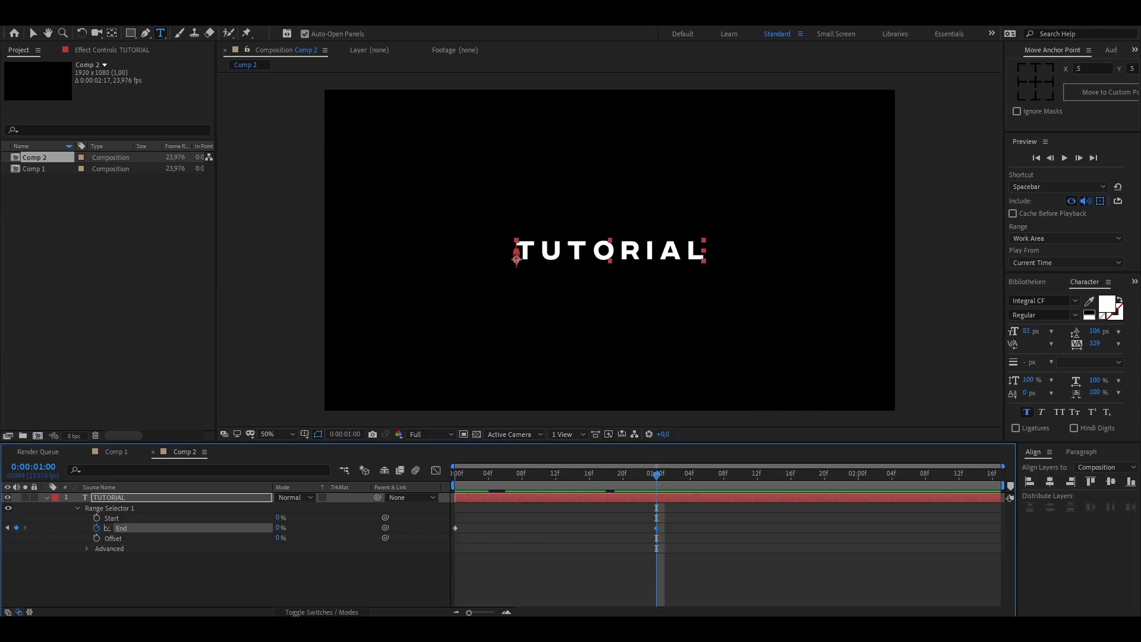
Step: Search effects for 'glow', apply Stylize Glow to TUTORIAL and adjust its threshold
{"action": "left_click", "coordinate": [1035, 283]}
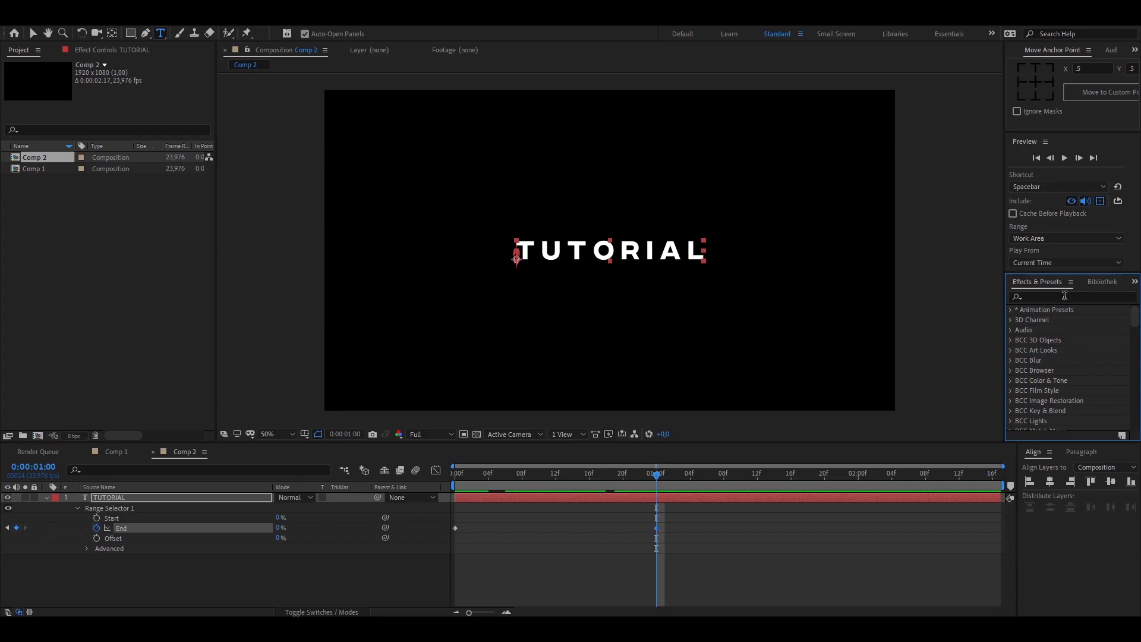
{"action": "type", "text": "g"}
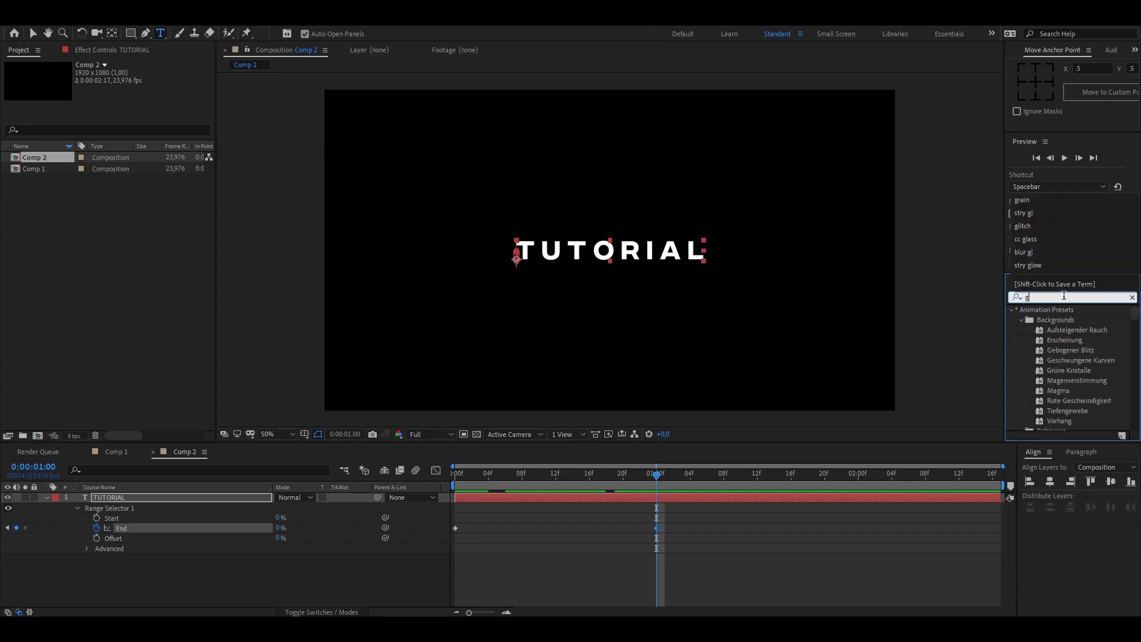
{"action": "type", "text": "low"}
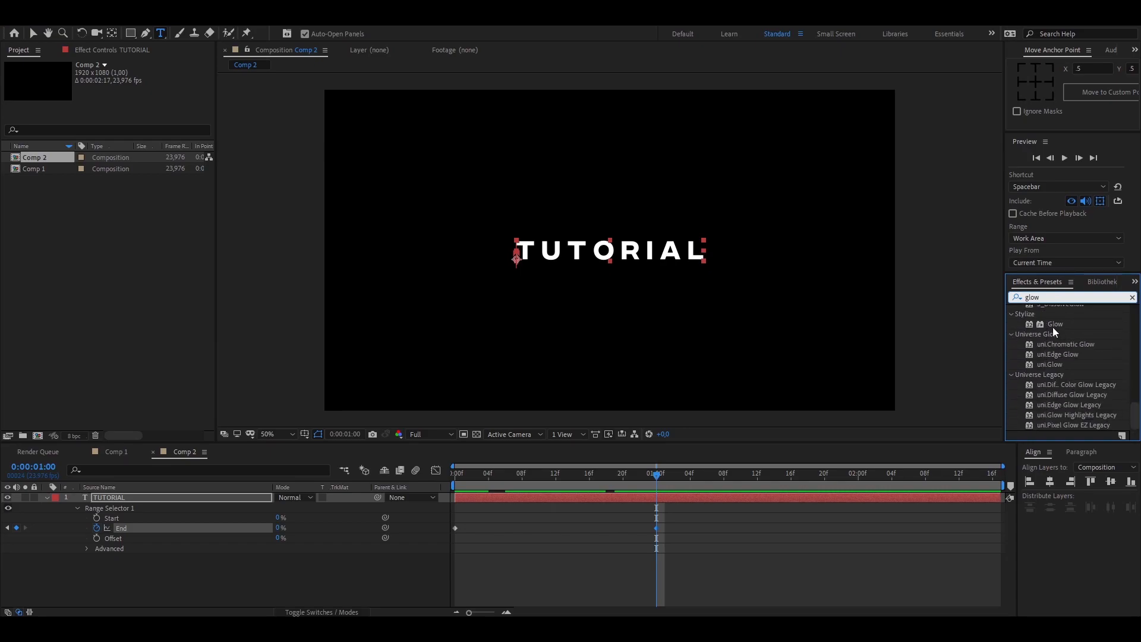
{"action": "double_click", "coordinate": [1054, 323]}
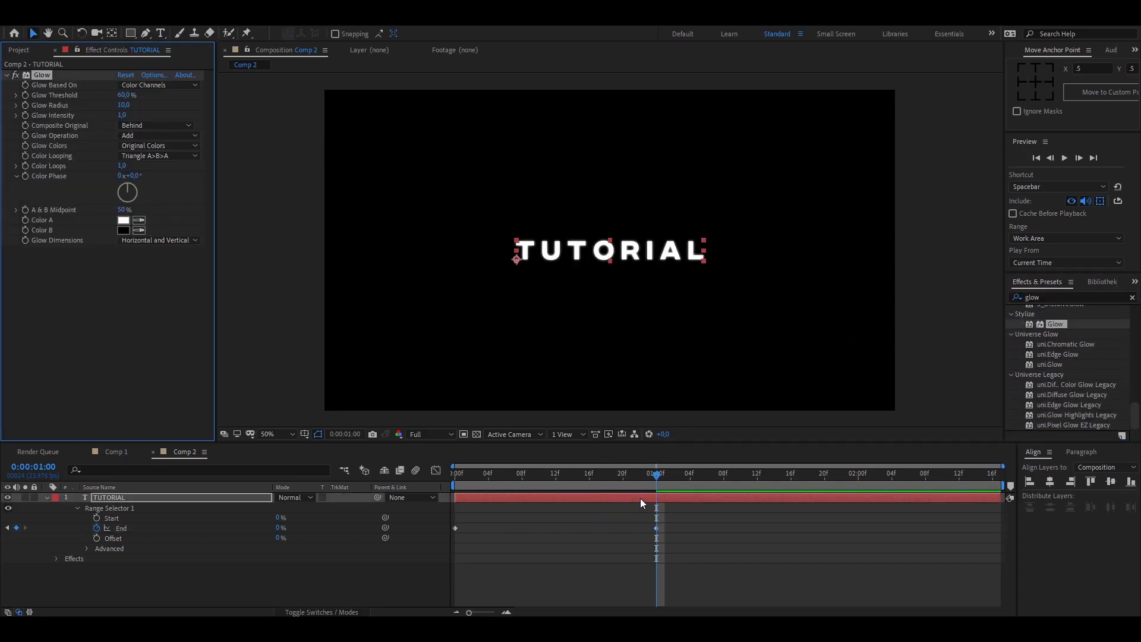
{"action": "left_click", "coordinate": [275, 434]}
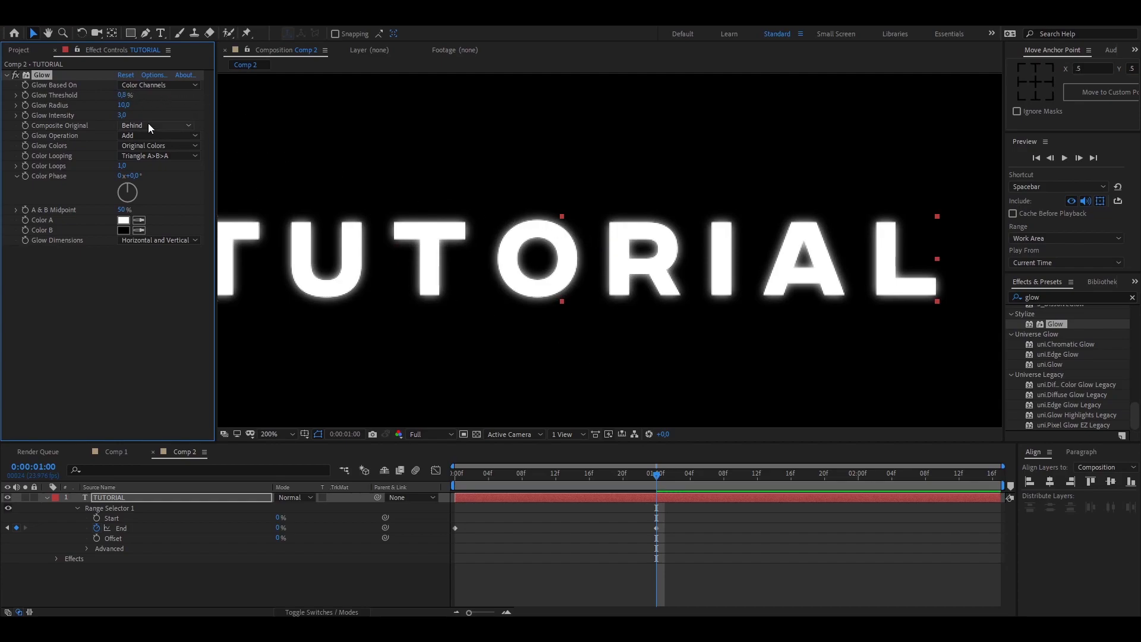
{"action": "left_click", "coordinate": [269, 434]}
{"action": "type", "text": "deep"}
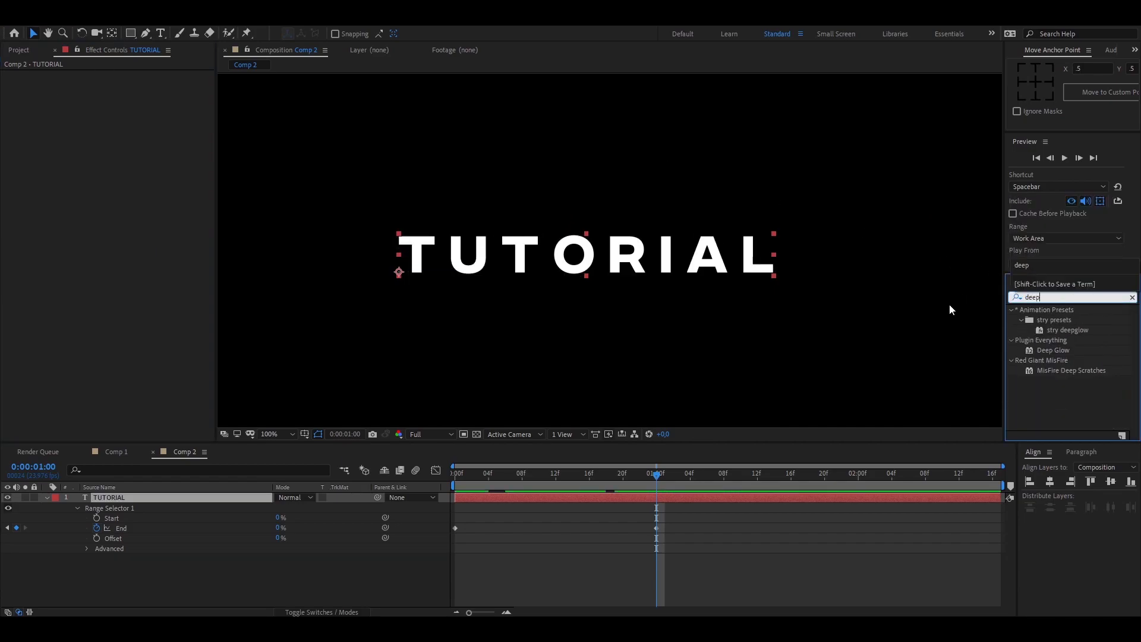
Step: Apply the deepglow preset to TUTORIAL and return to frame 0
{"action": "double_click", "coordinate": [1068, 329]}
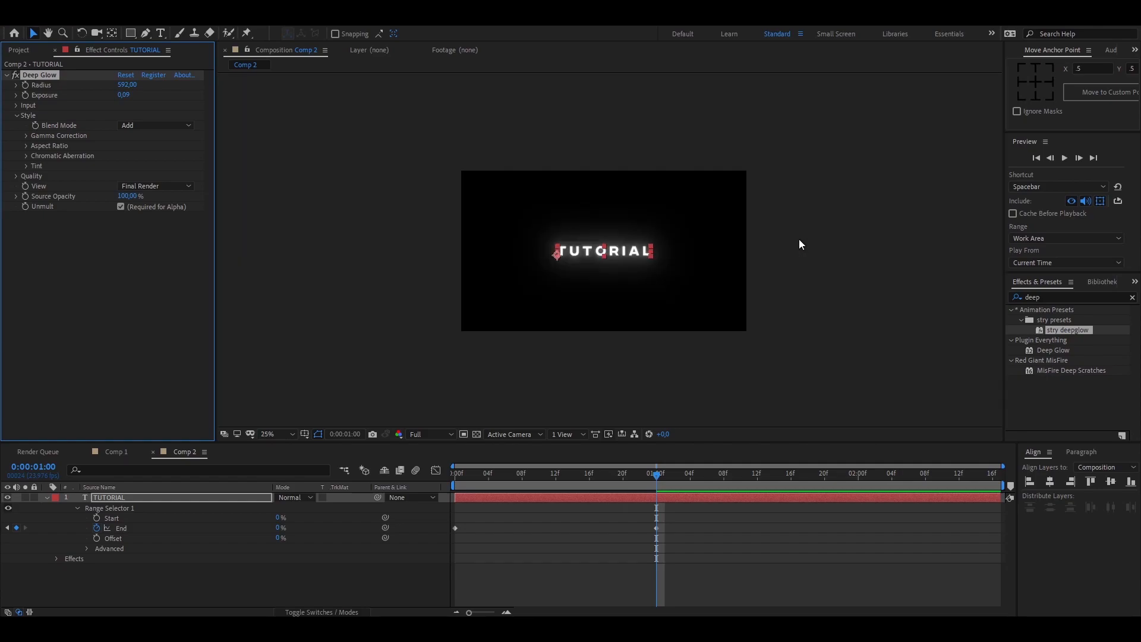
{"action": "left_click", "coordinate": [1064, 157]}
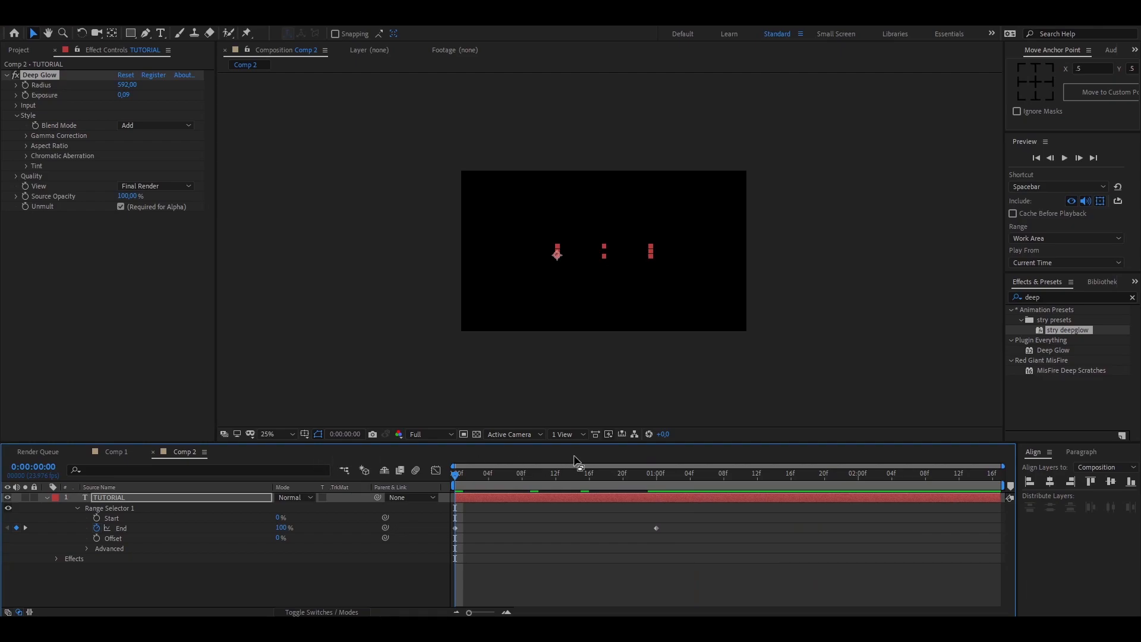
{"action": "mouse_move", "coordinate": [577, 456]}
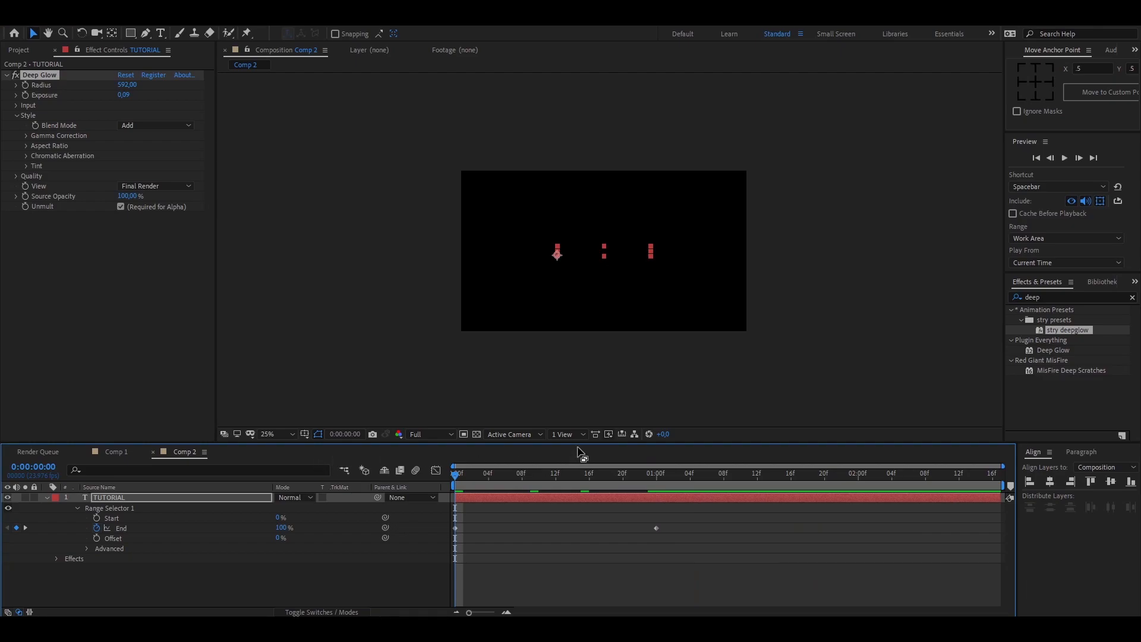